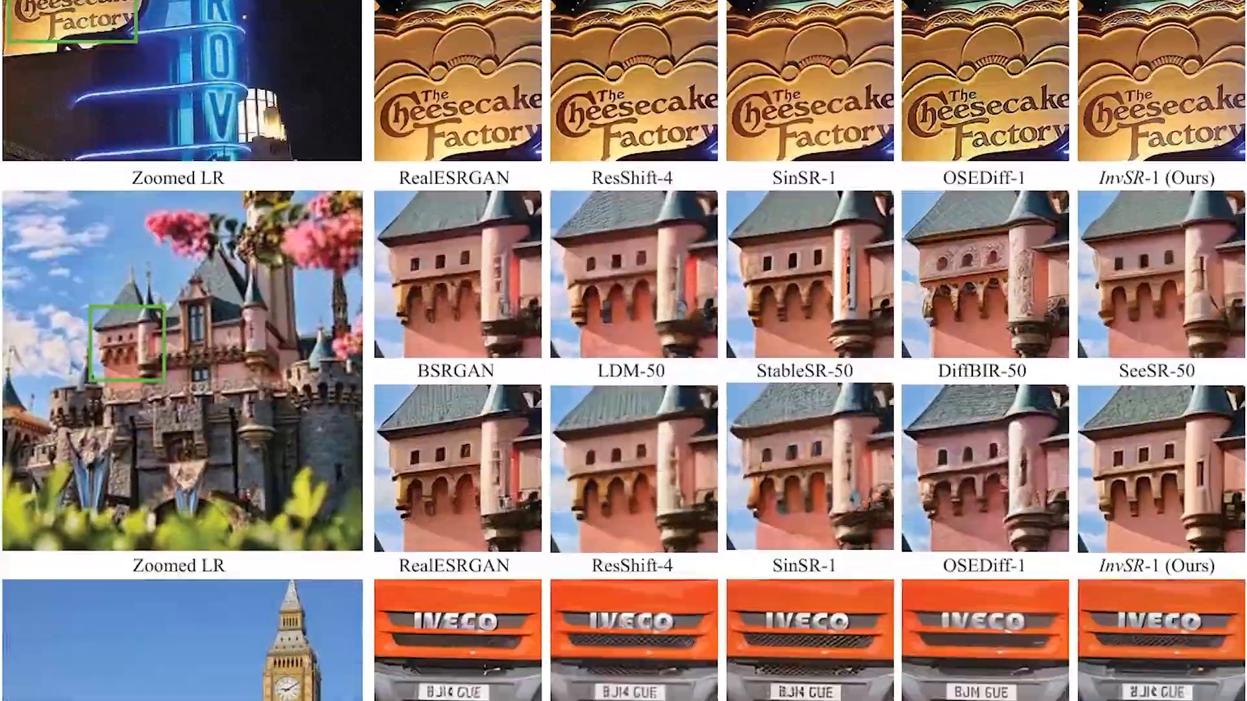
Scroll through the InvSR paper to Figure 2, then dismiss the overlay to return to the invsr canvas.
scroll("down", 3)
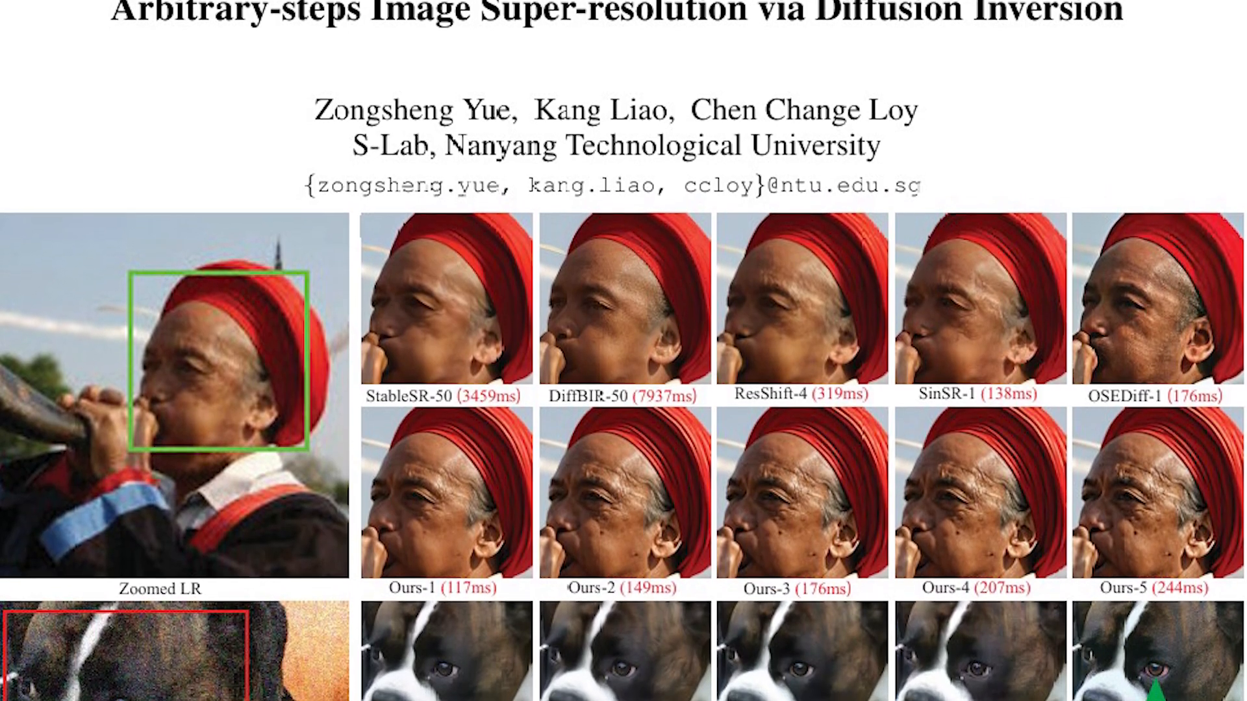
scroll("down", 3)
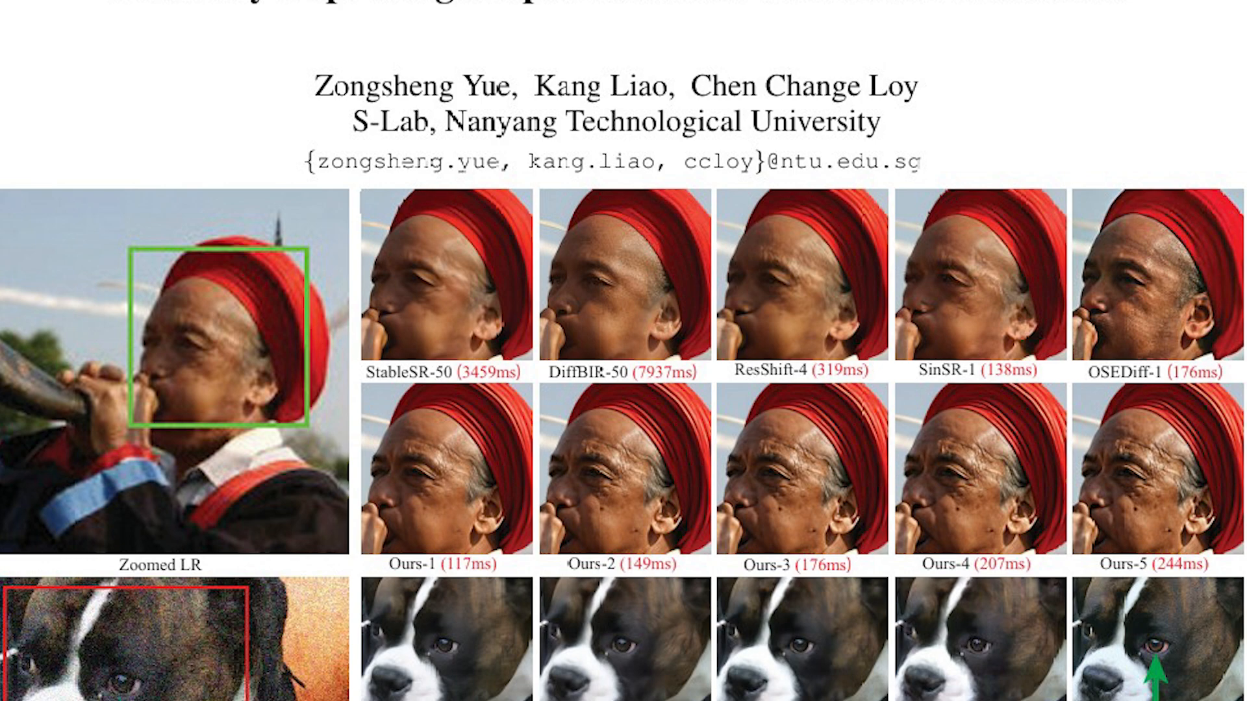
scroll("down", 3)
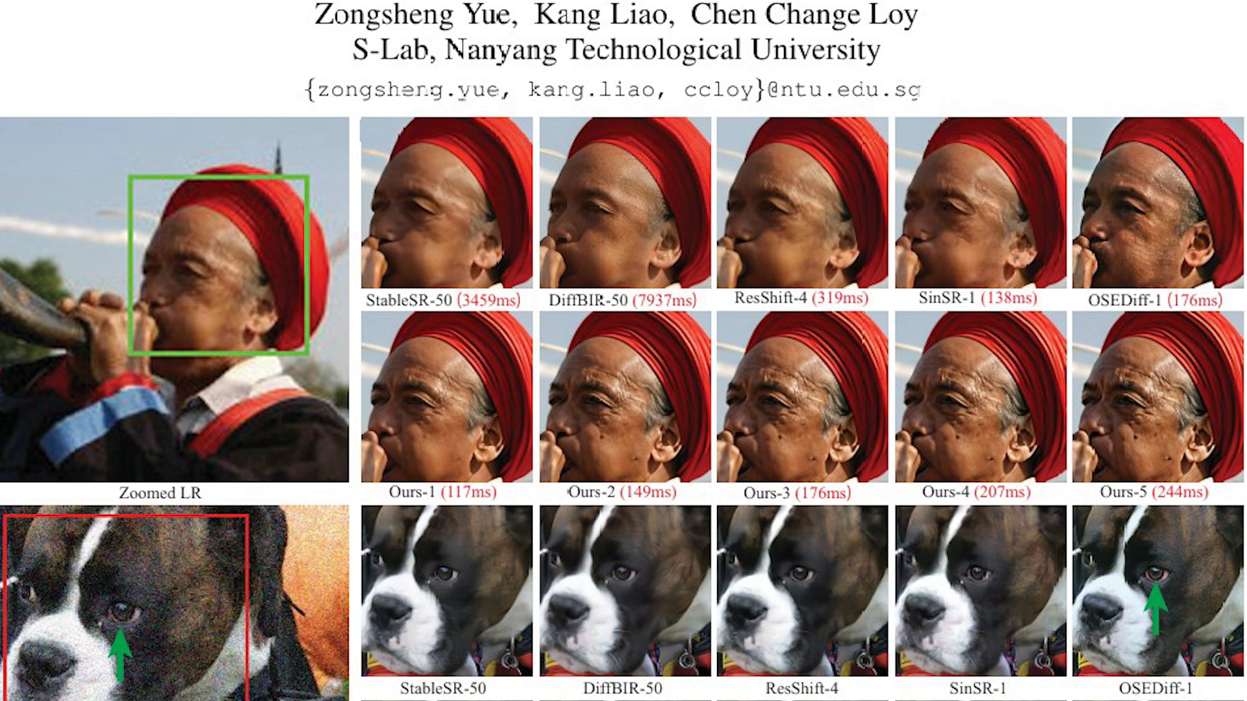
scroll("down", 3)
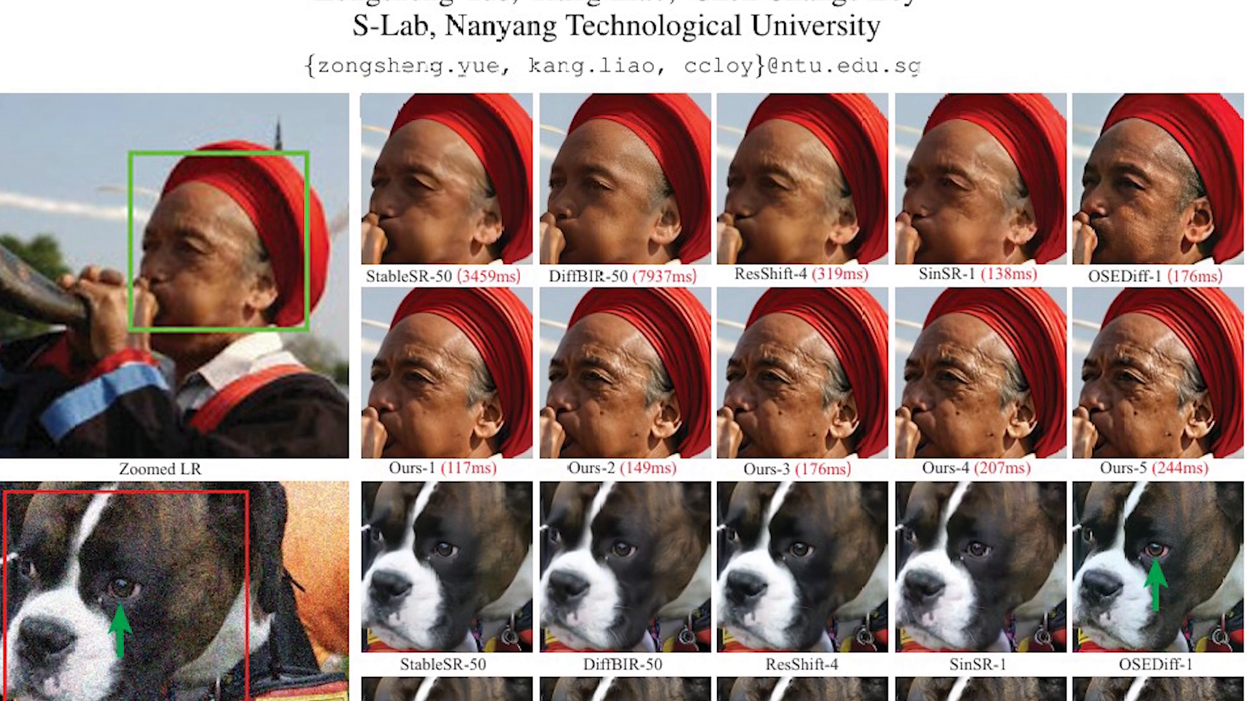
scroll("down", 3)
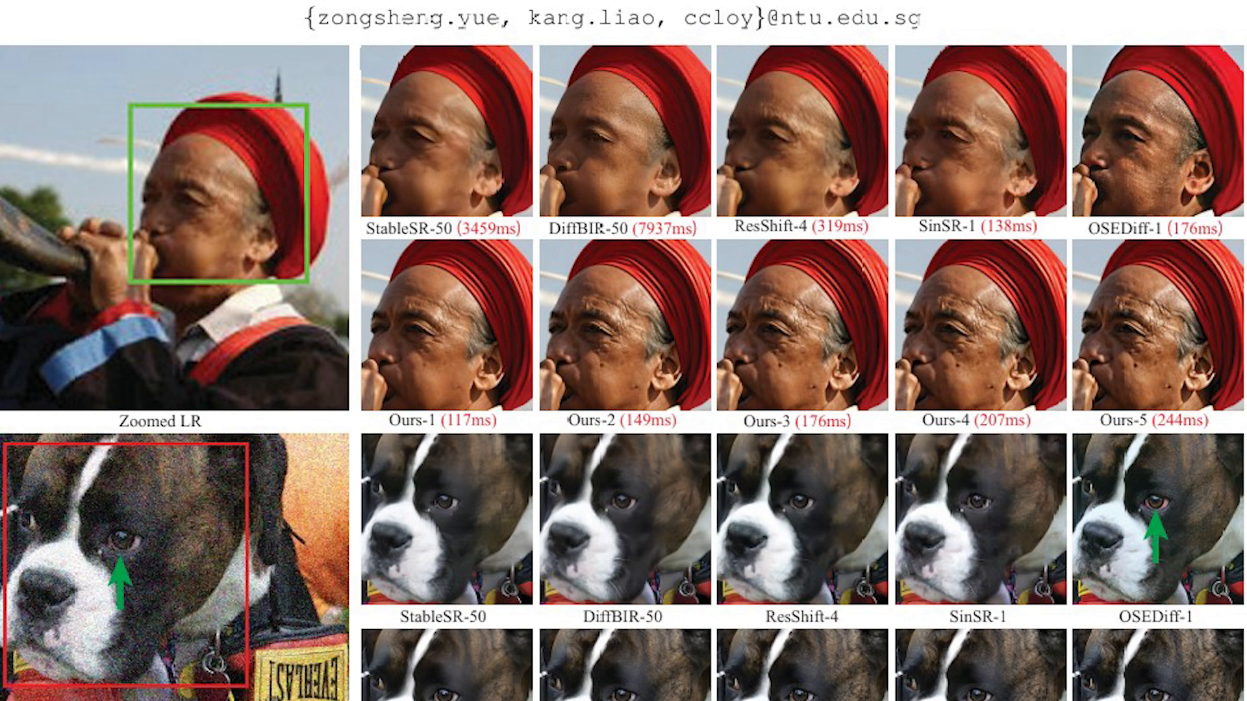
scroll("down", 3)
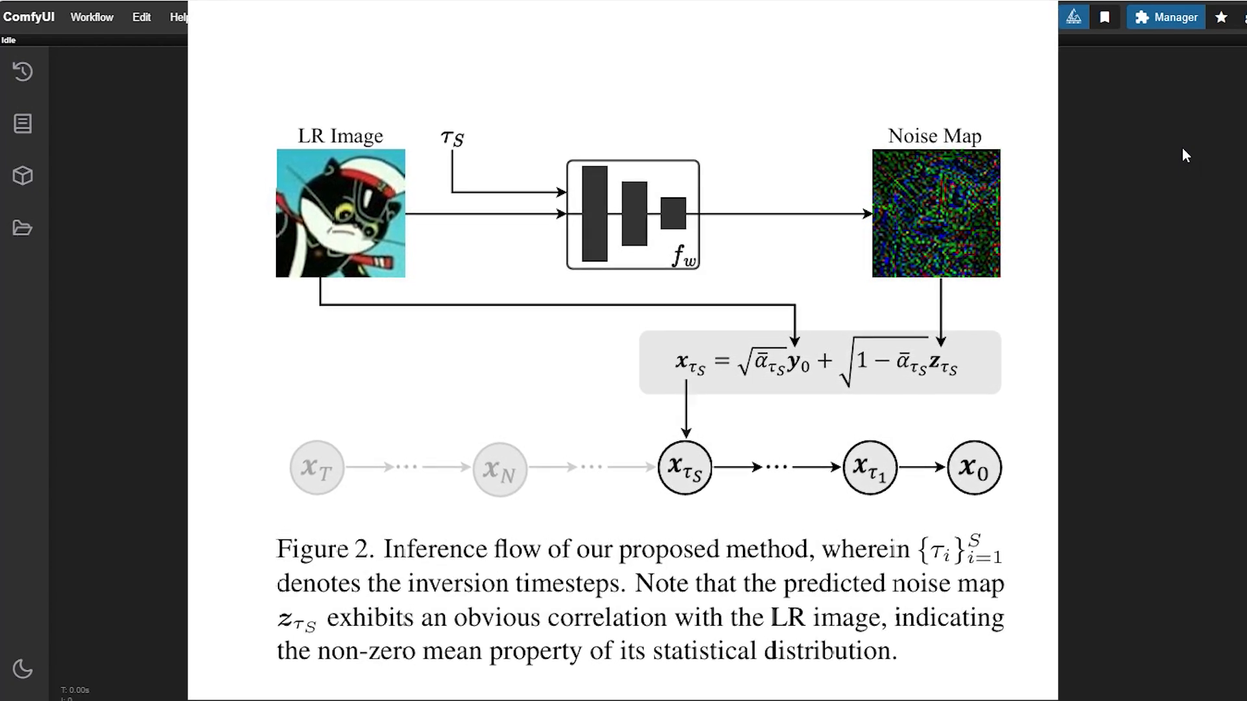
left_click(373, 16)
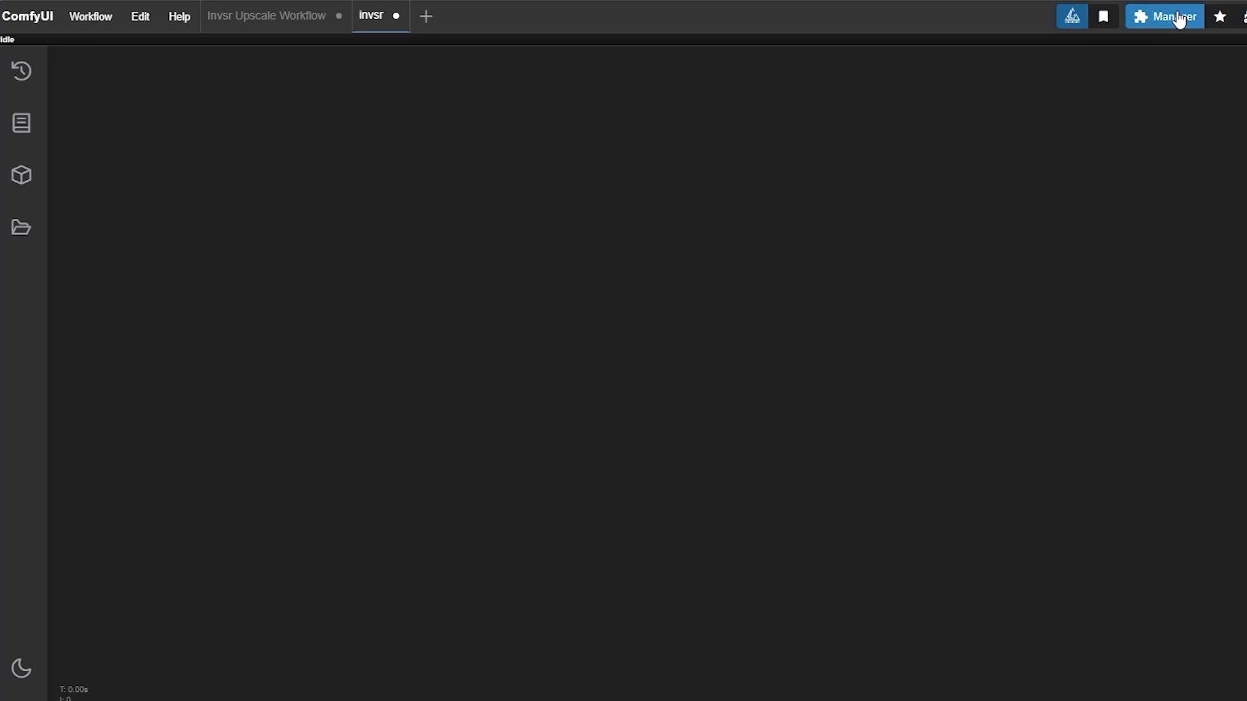
Filter the Custom Nodes Manager to 'invs' and confirm ComfyUI InvSR is installed.
left_click(1163, 16)
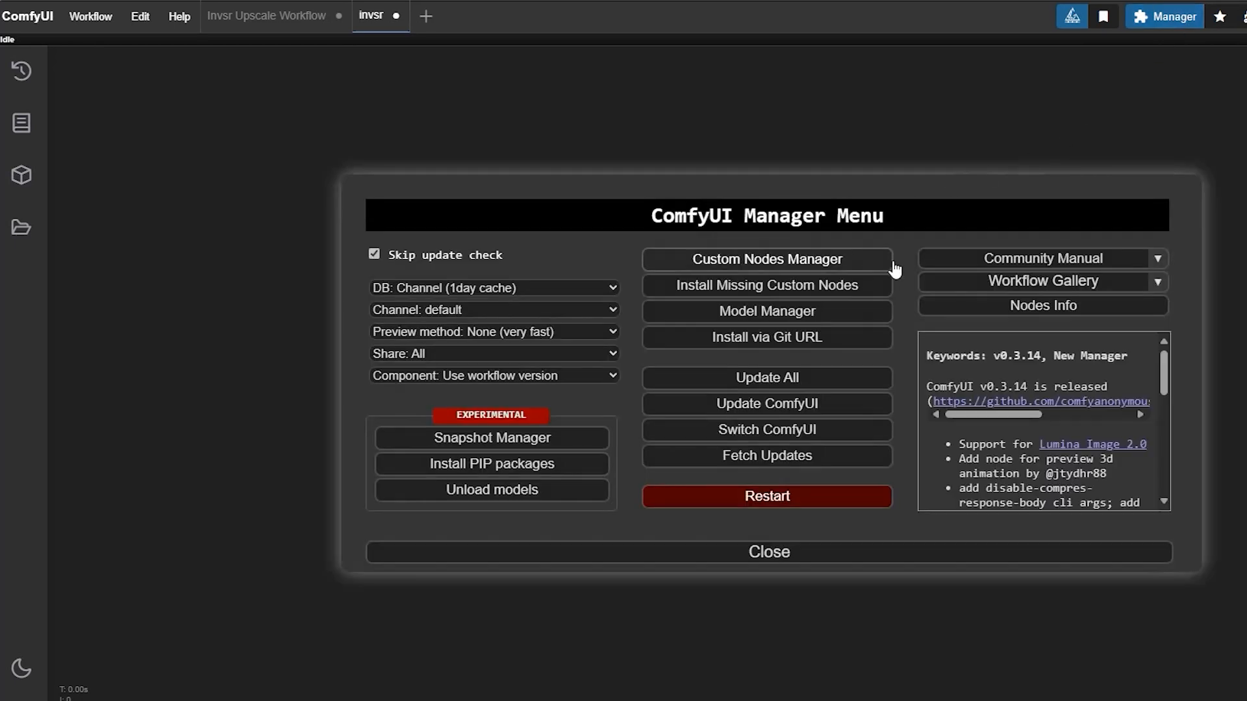
left_click(767, 260)
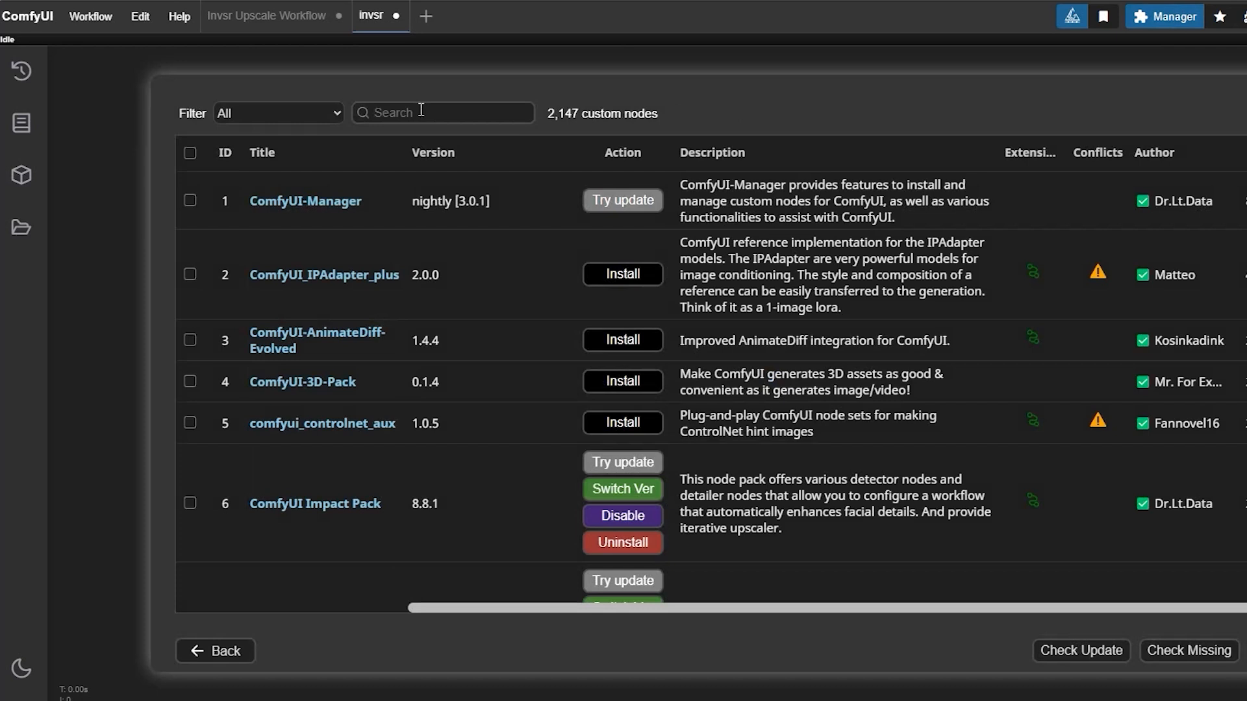
type("u")
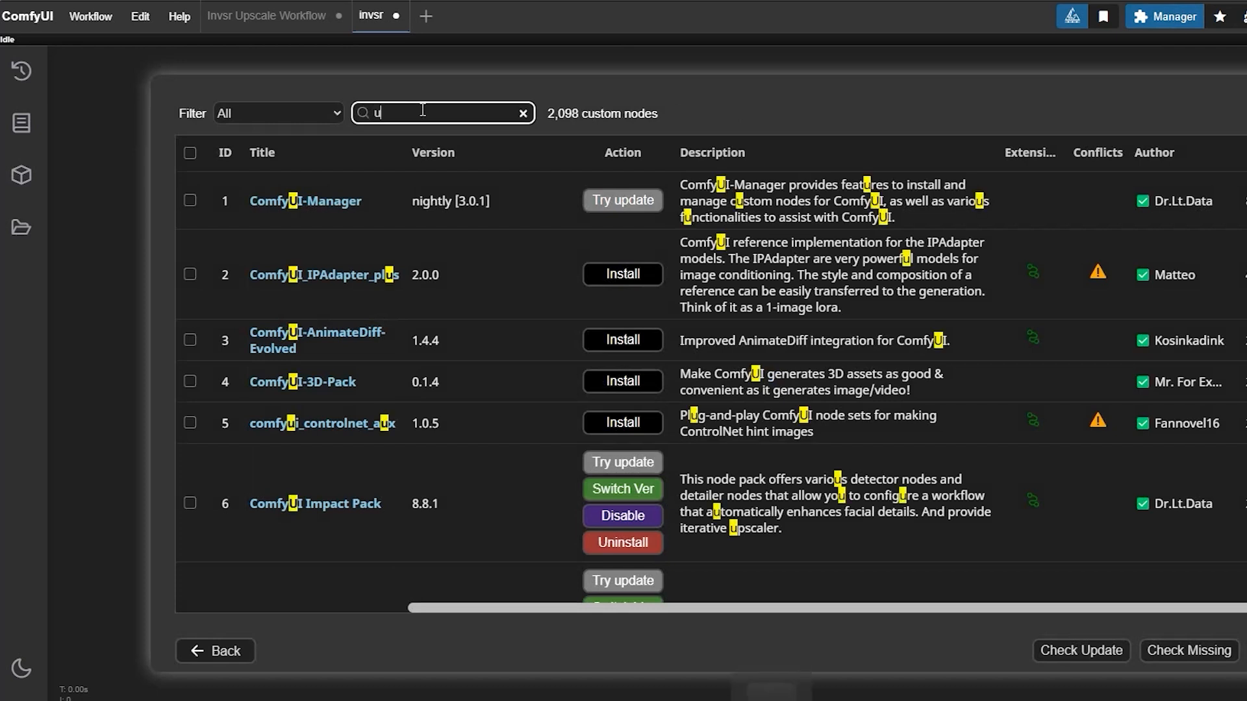
type("invs")
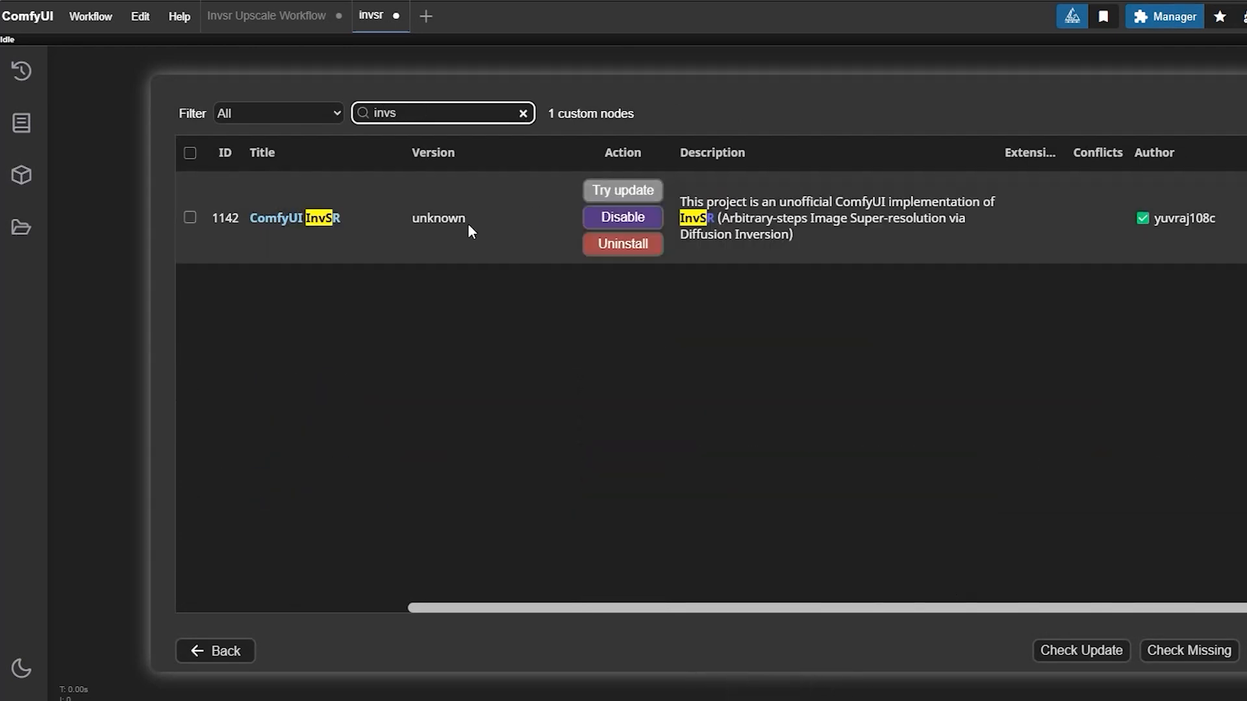
mouse_move(628, 195)
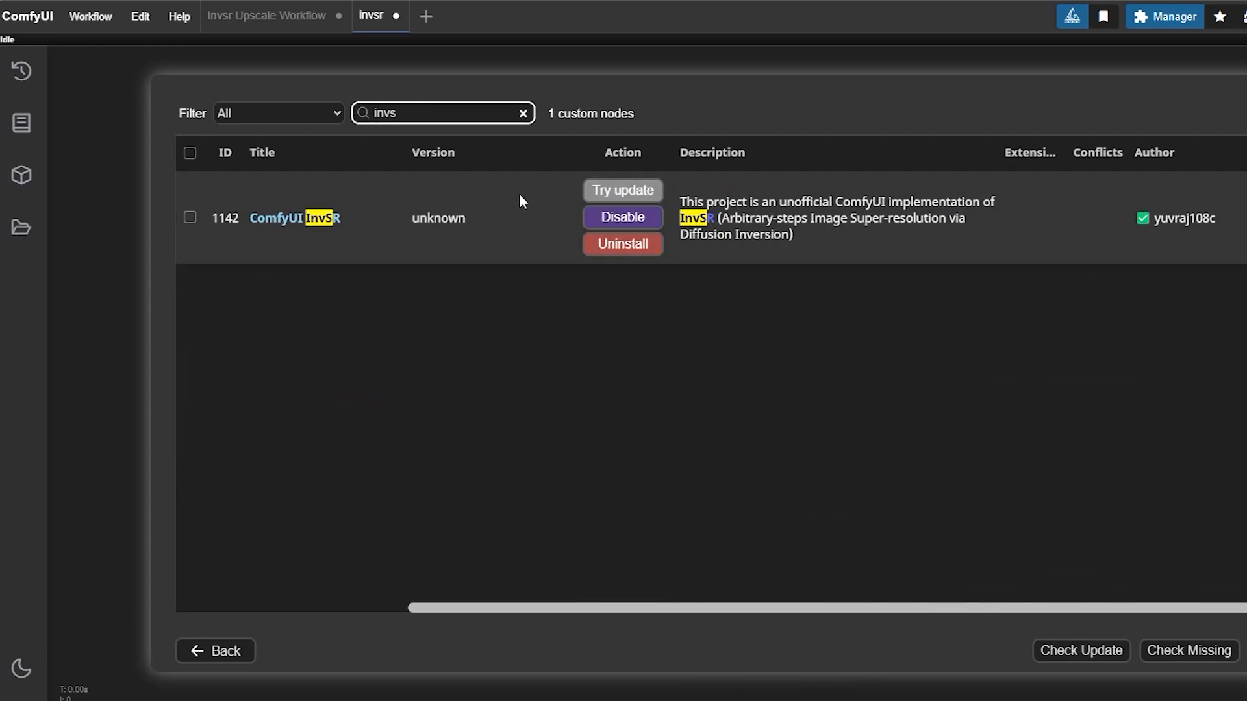
left_click(1164, 16)
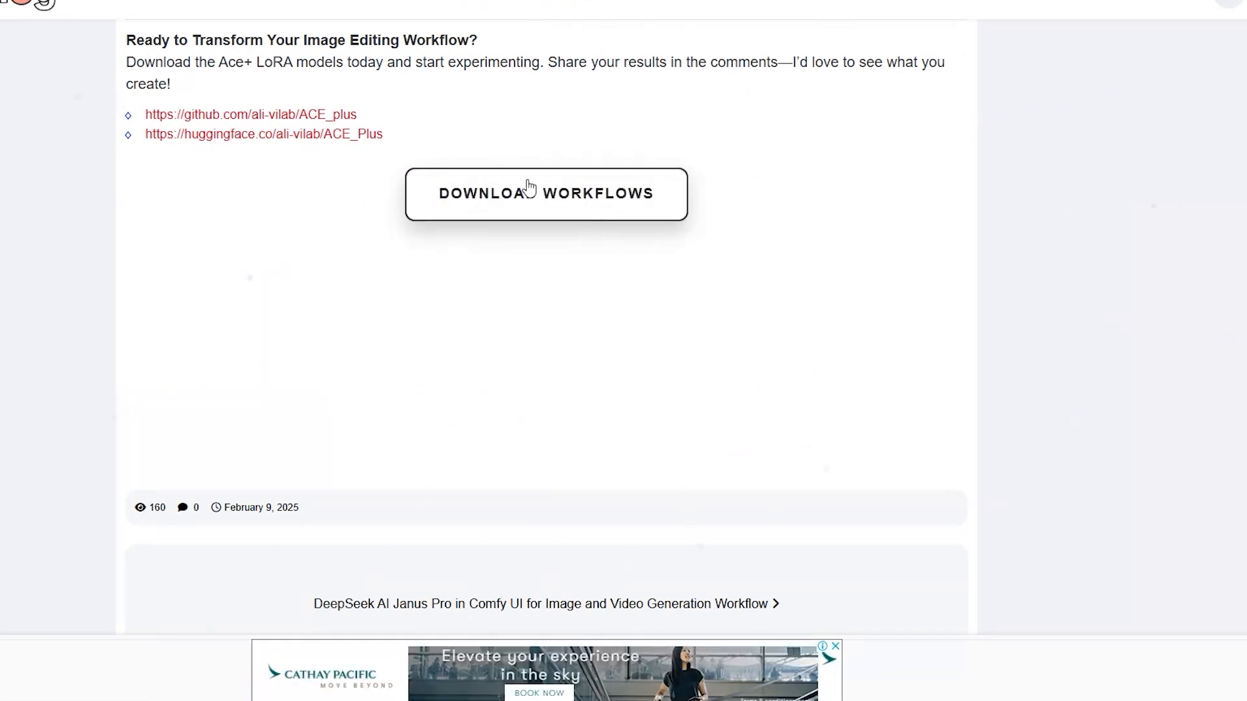
Start the blog post's workflow files download via Download Workflows.
left_click(545, 196)
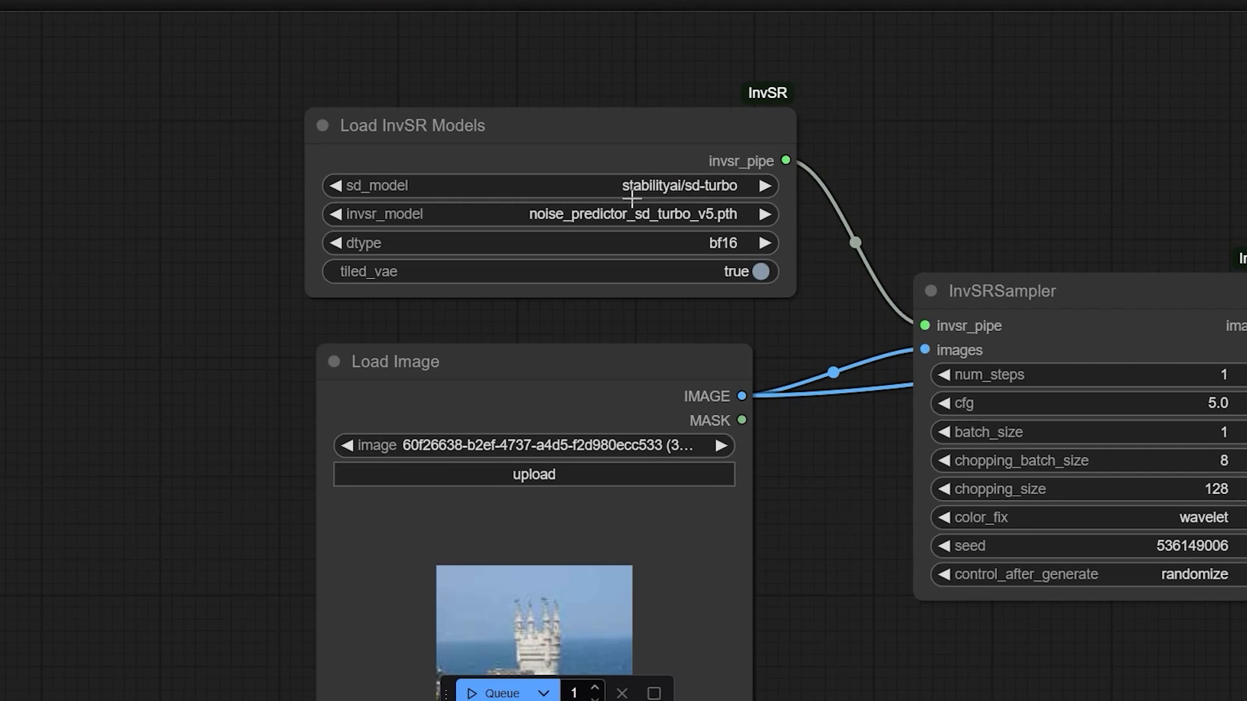
mouse_move(651, 195)
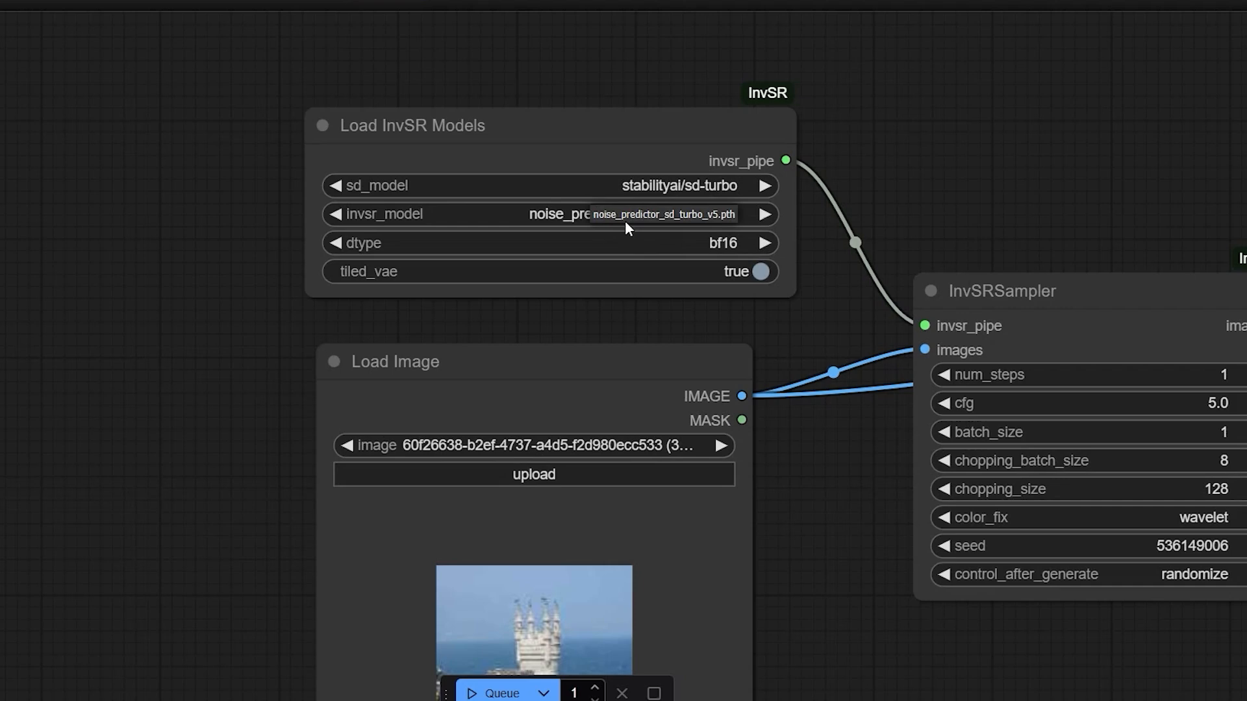
mouse_move(423, 423)
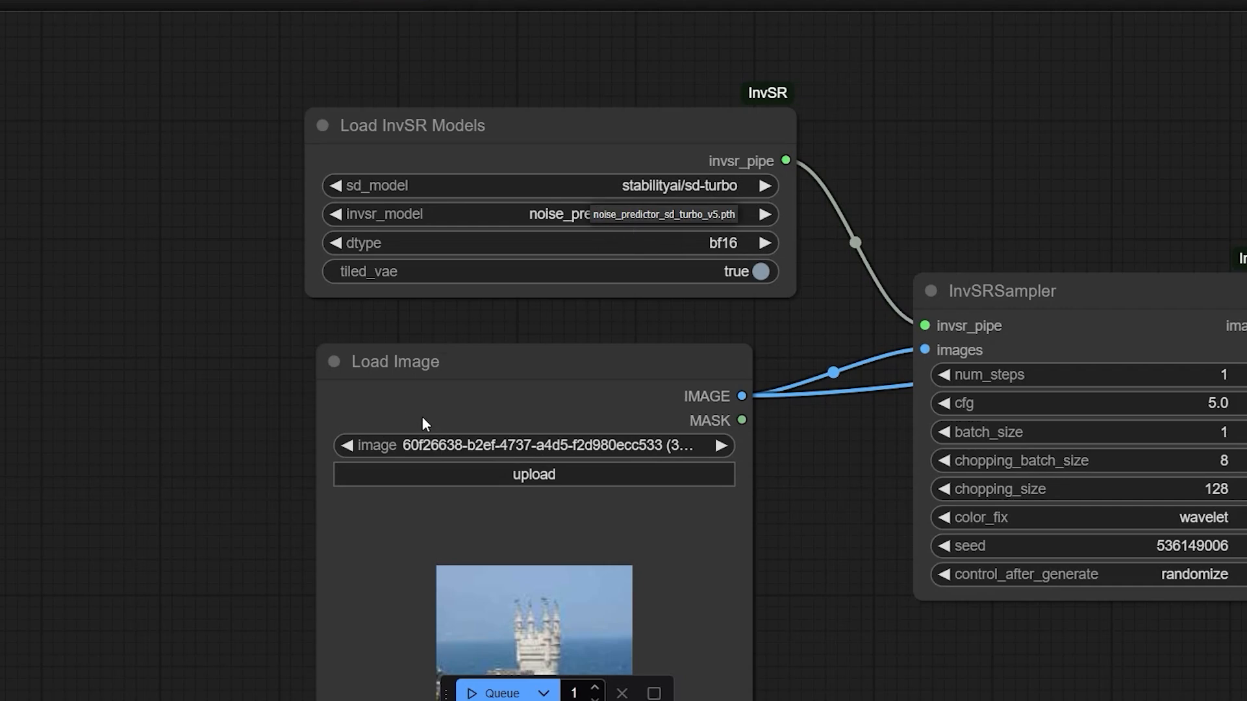
mouse_move(426, 431)
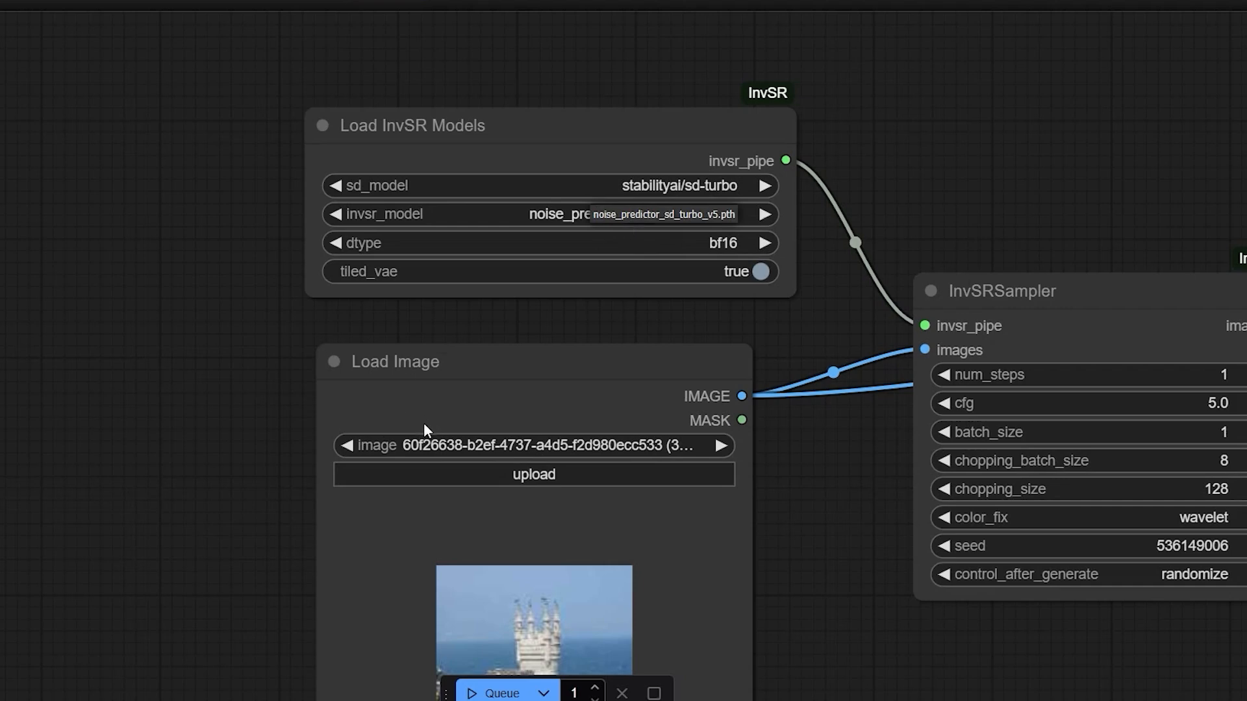
mouse_move(819, 385)
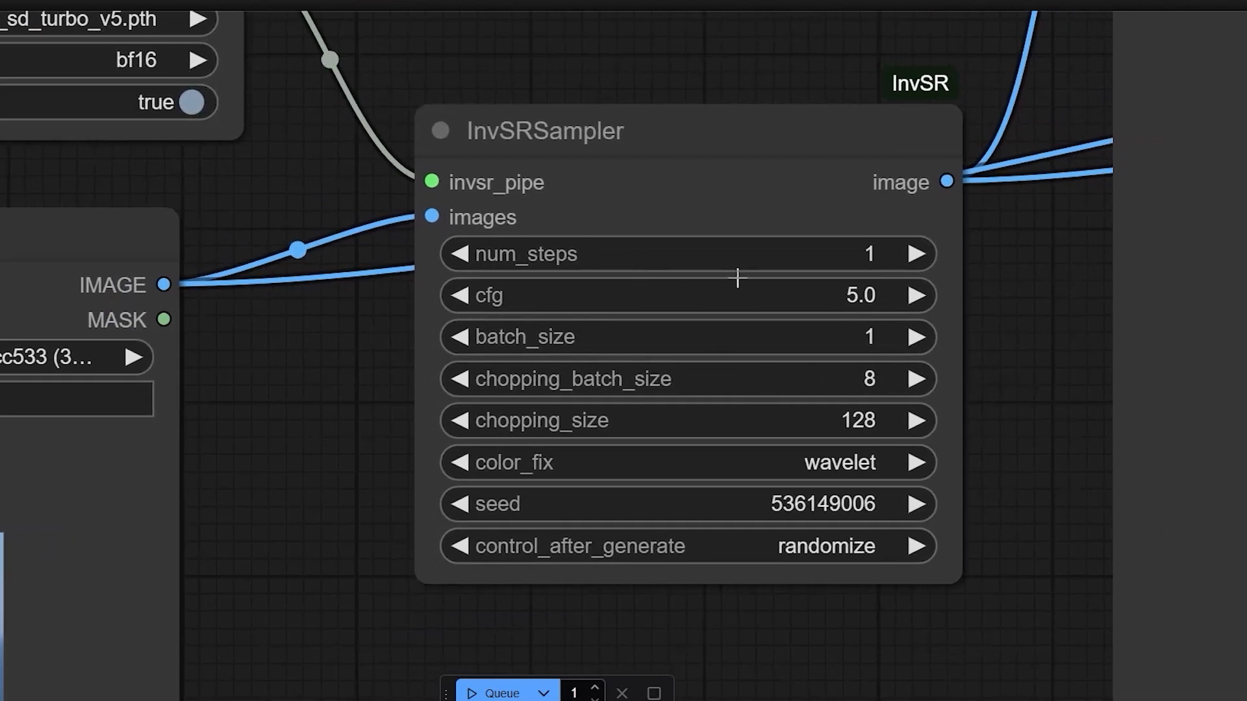
left_click(915, 253)
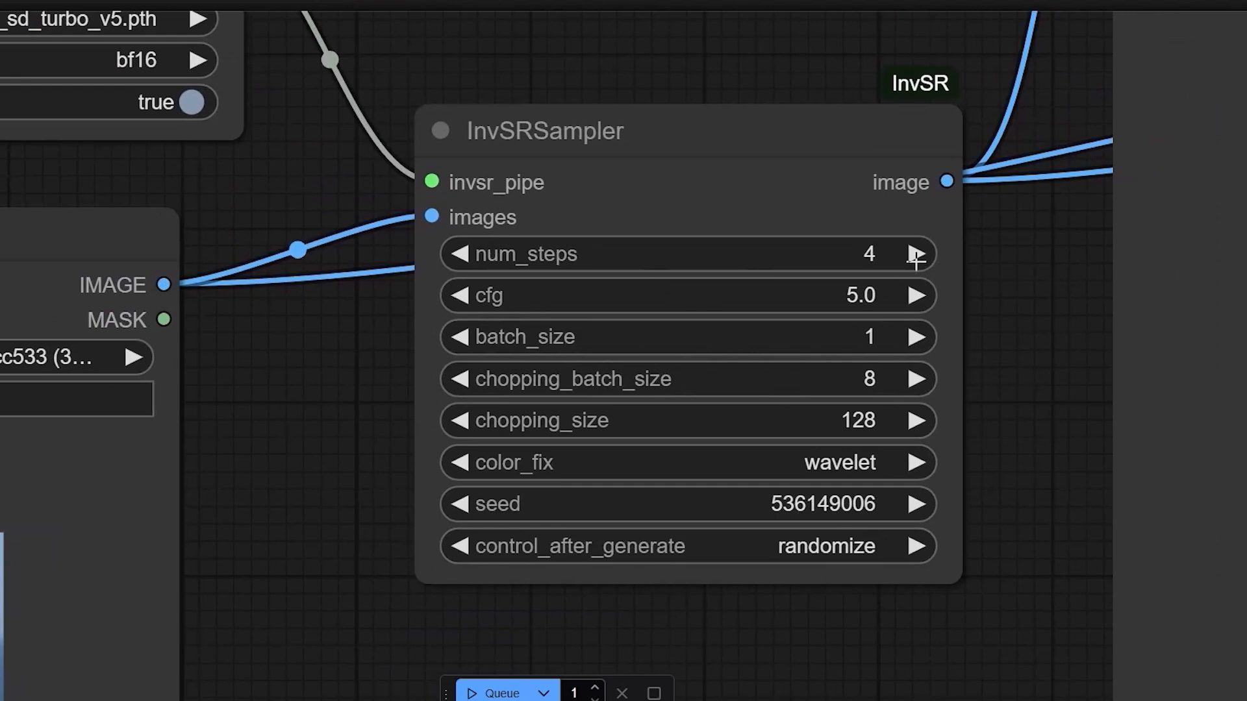
left_click(915, 254)
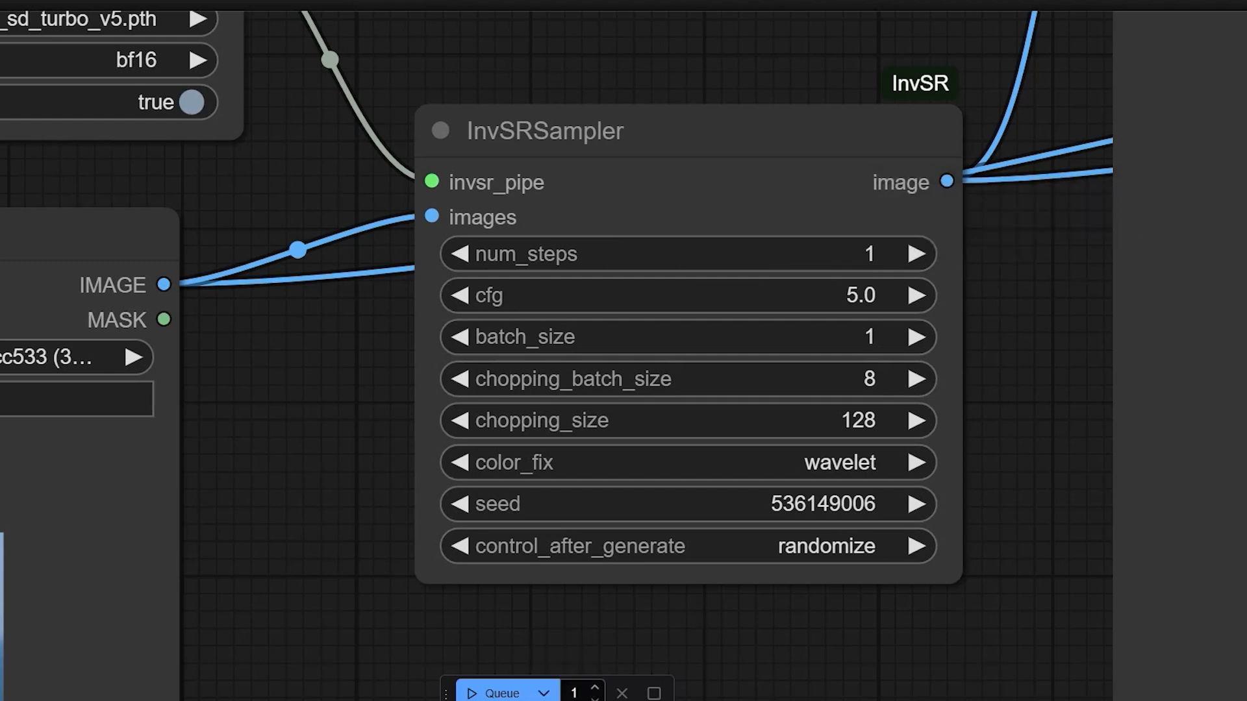
double_click(515, 253)
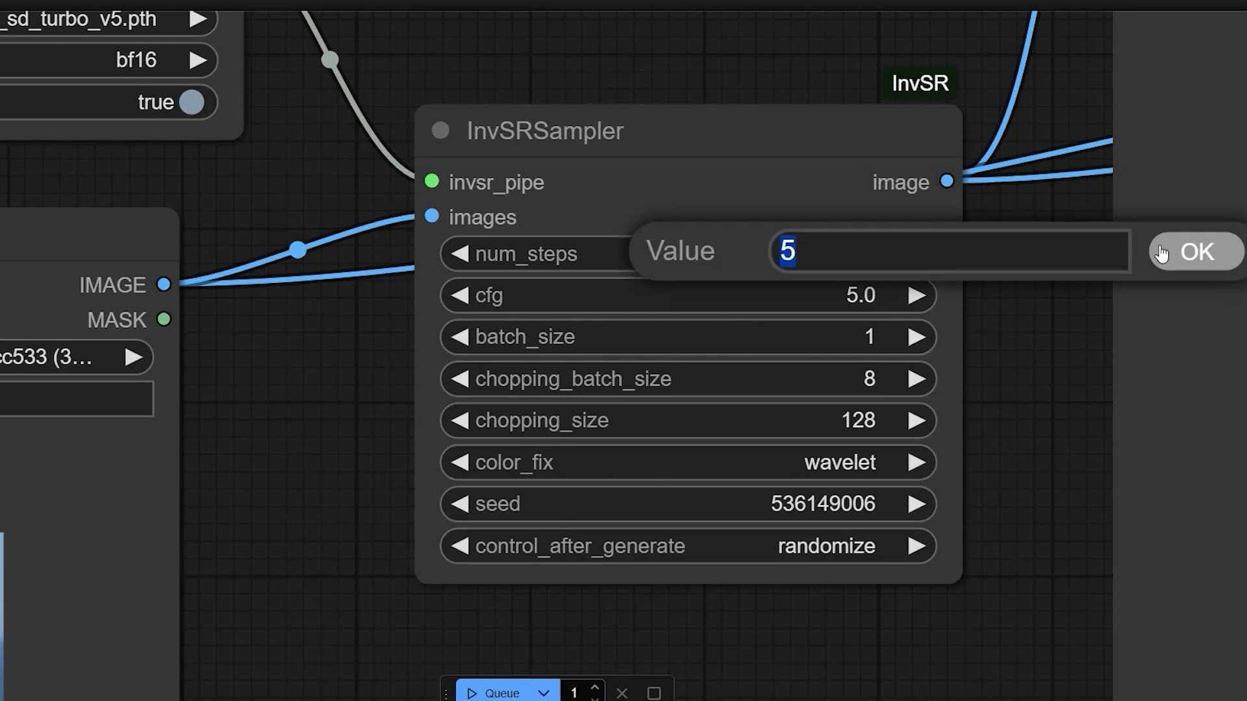
mouse_move(1211, 245)
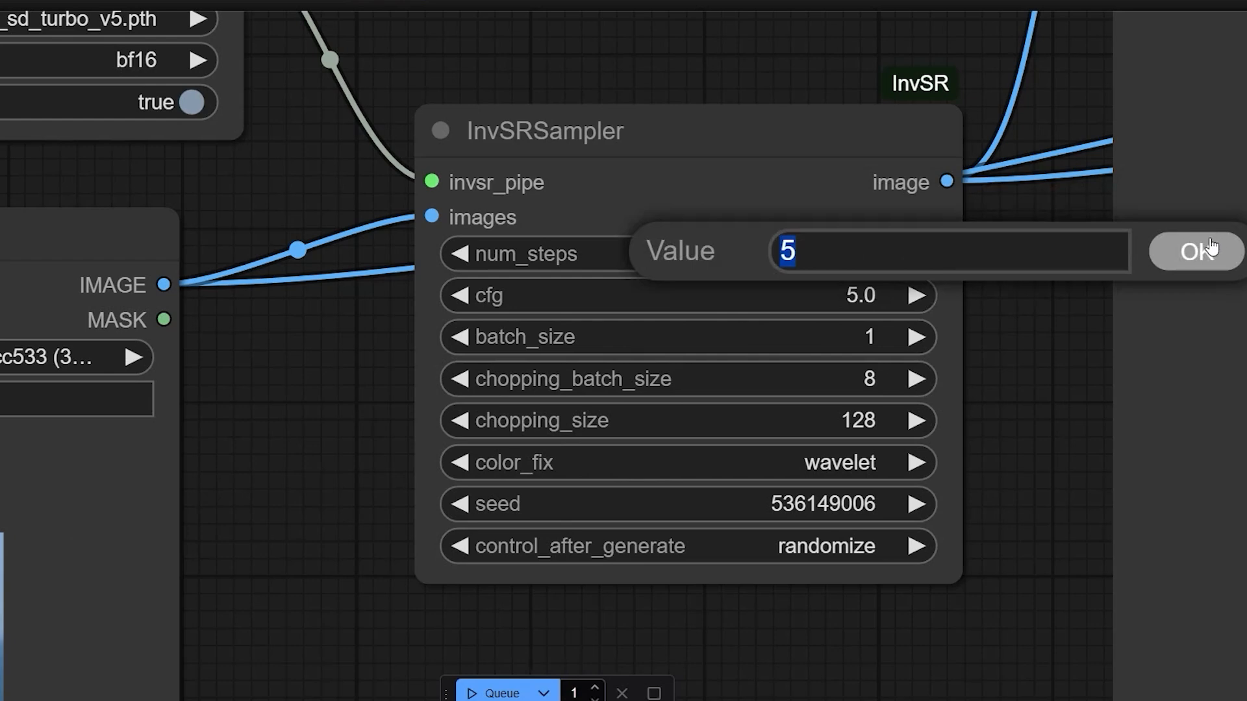
left_click(1195, 251)
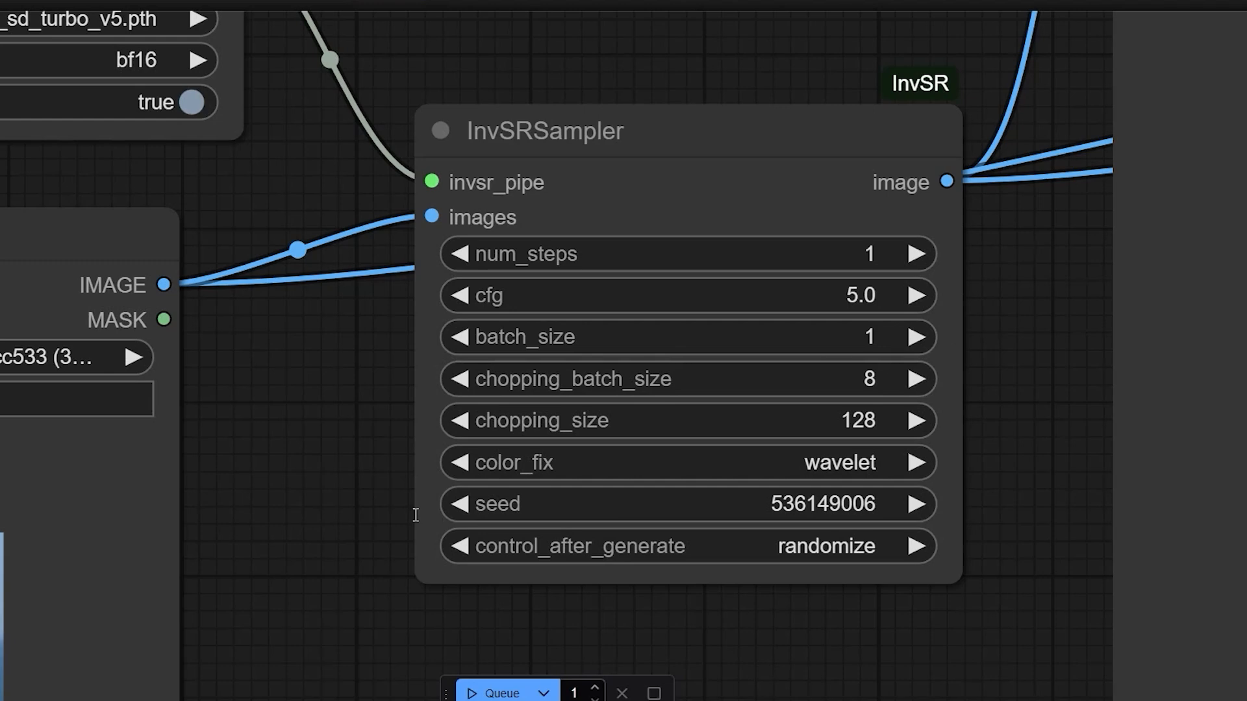
mouse_move(421, 436)
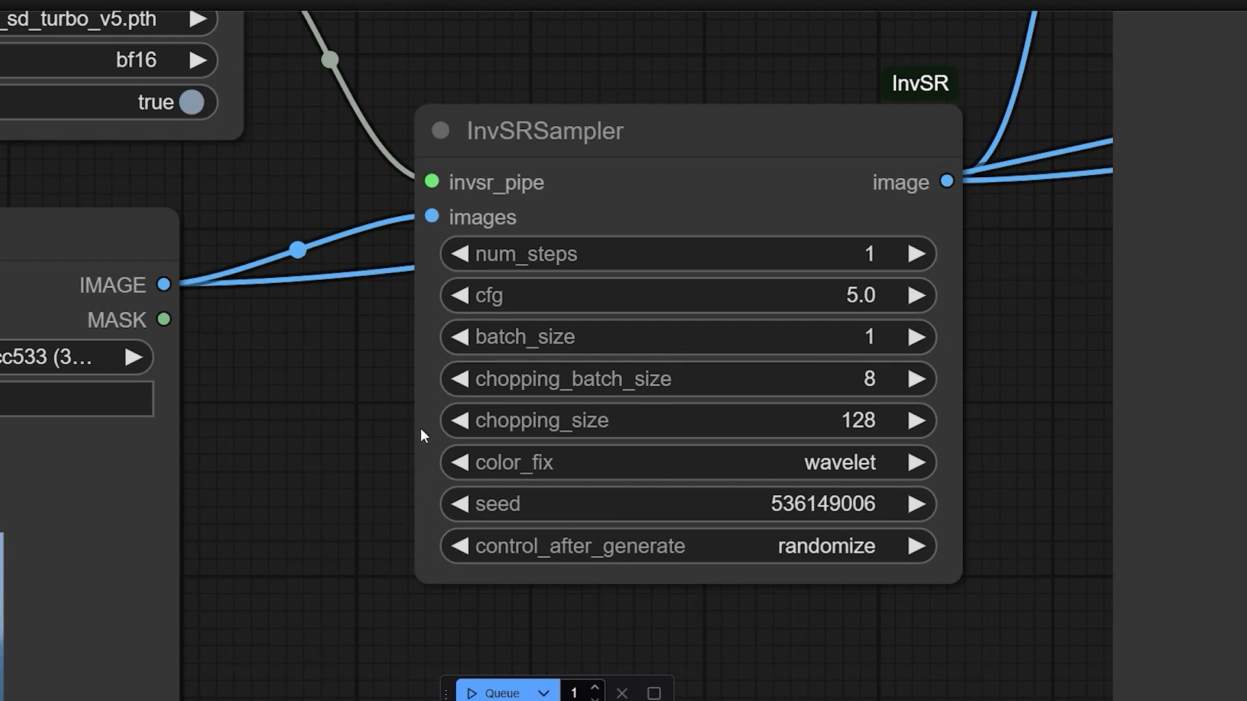
mouse_move(429, 448)
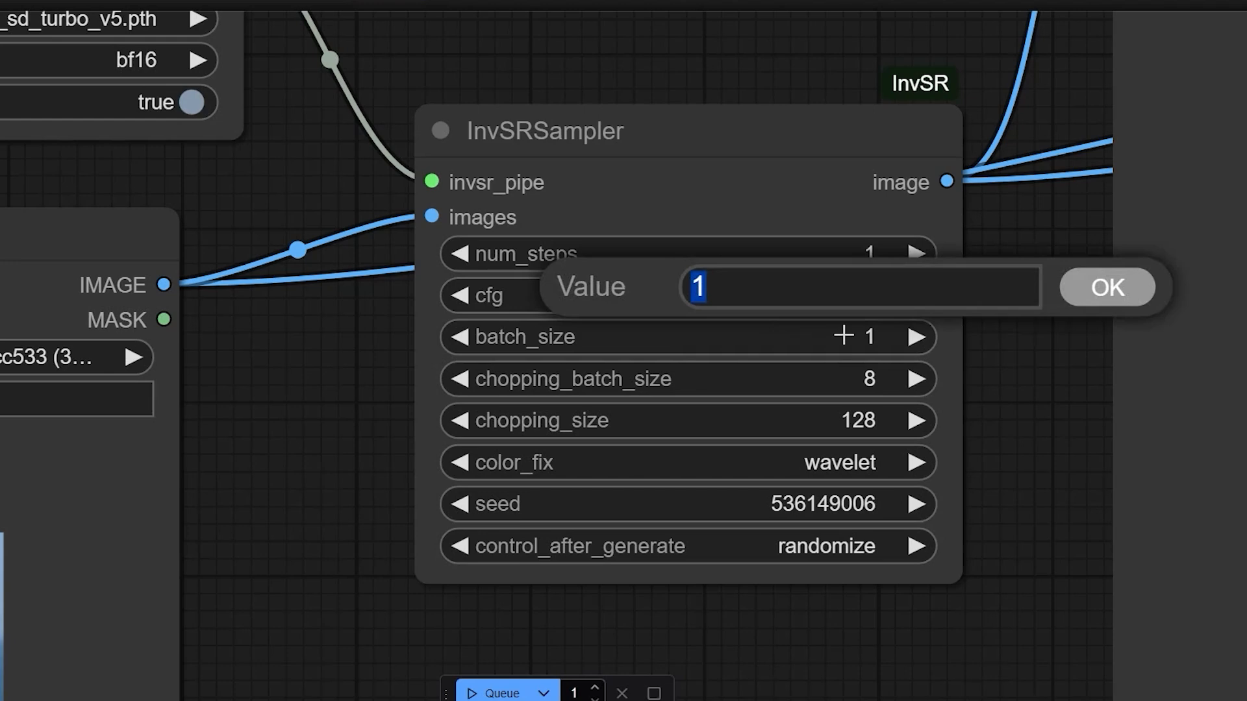
left_click(1104, 287)
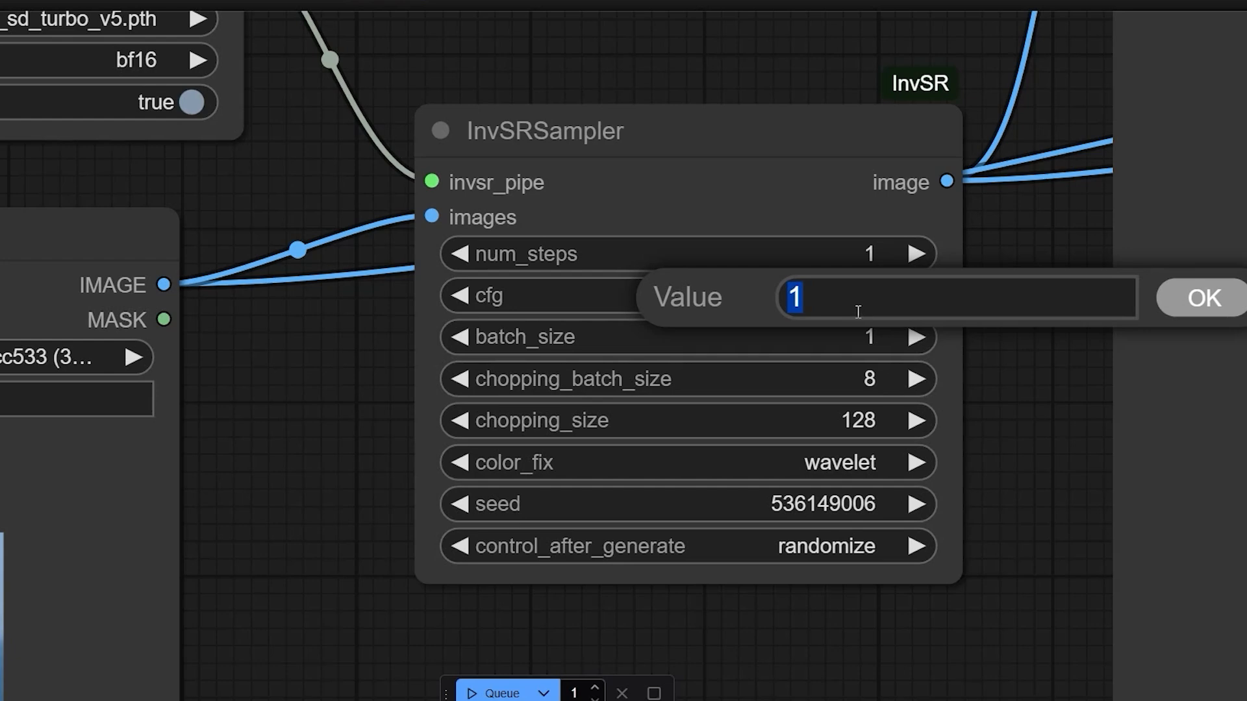
type("4")
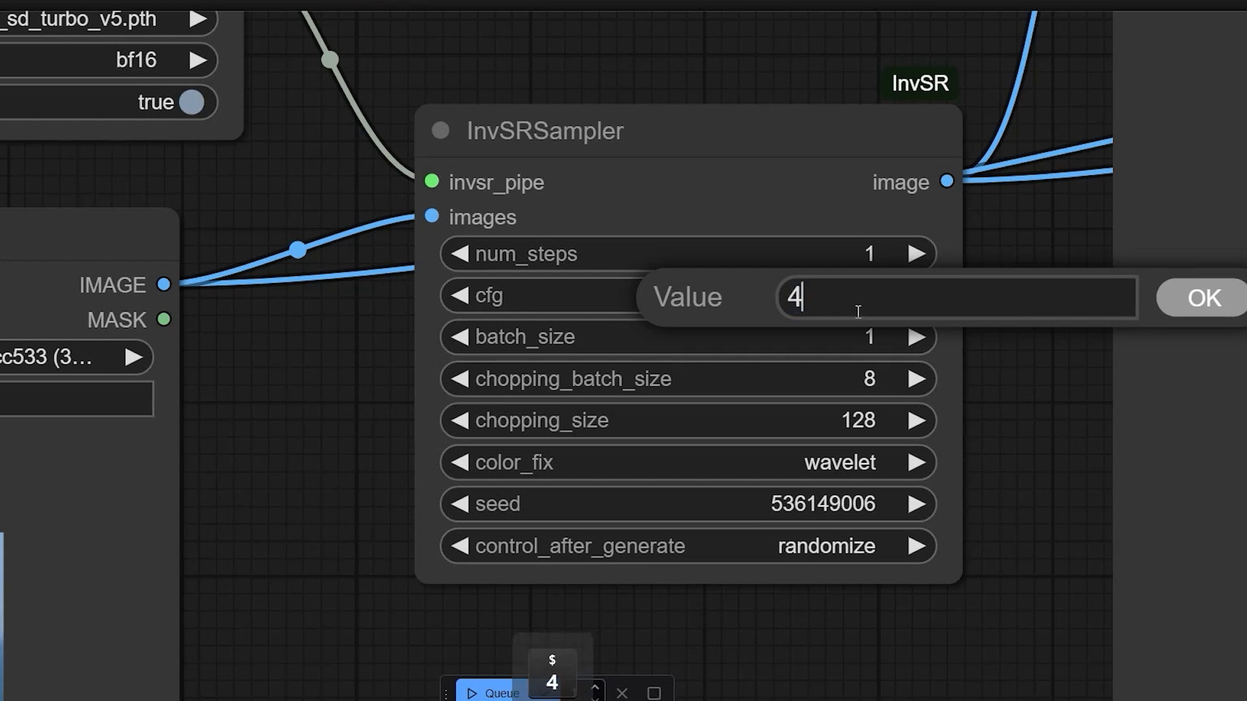
type("8")
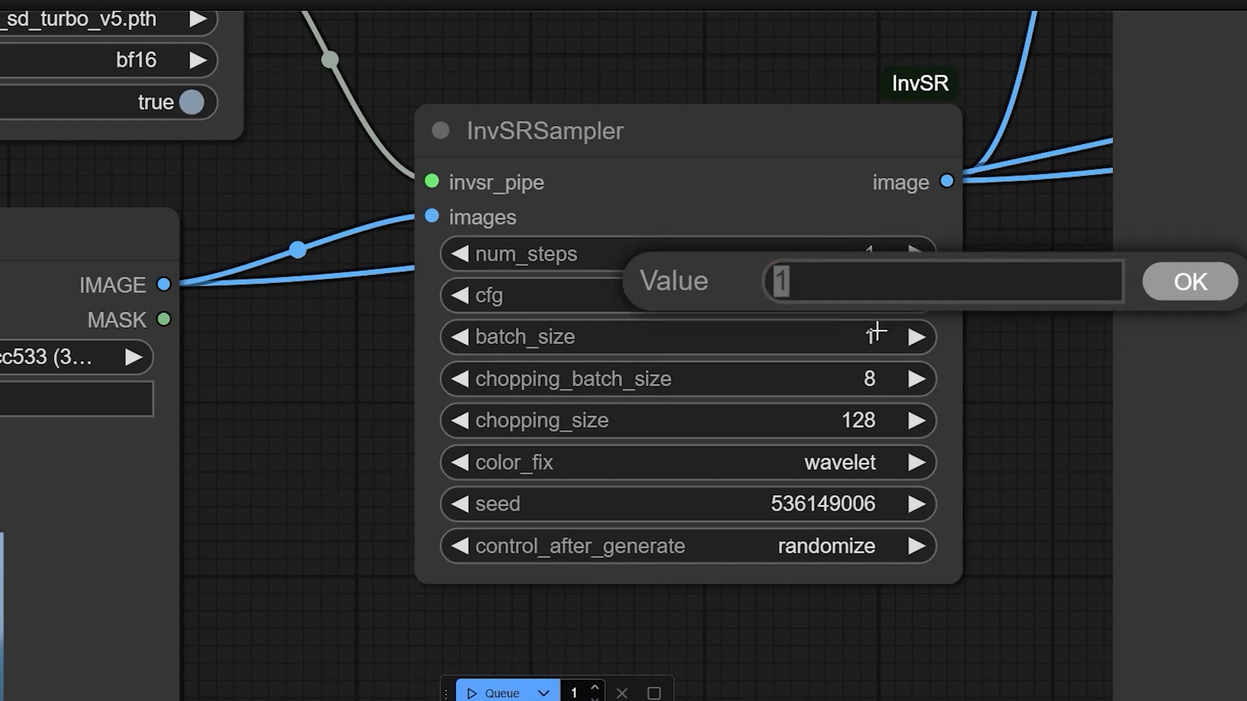
Dismiss the batch_size value prompt, leaving InvSRSampler batch_size at 1.
left_click(1187, 280)
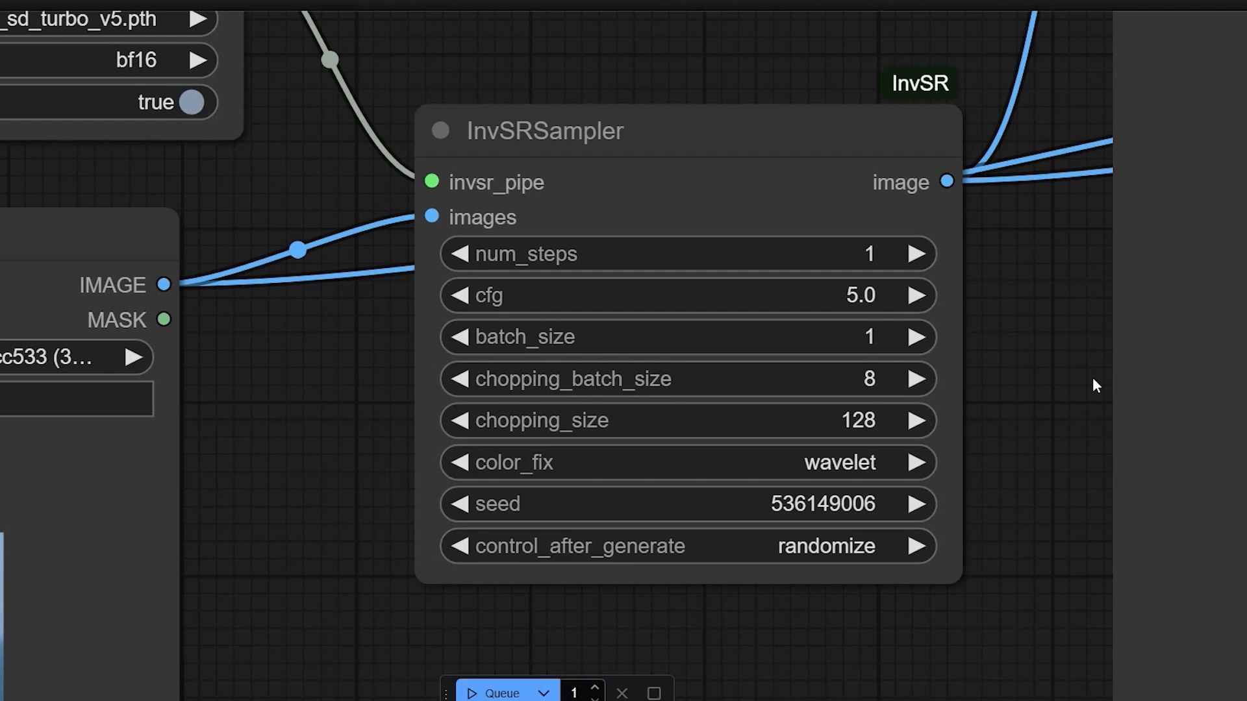
mouse_move(1087, 373)
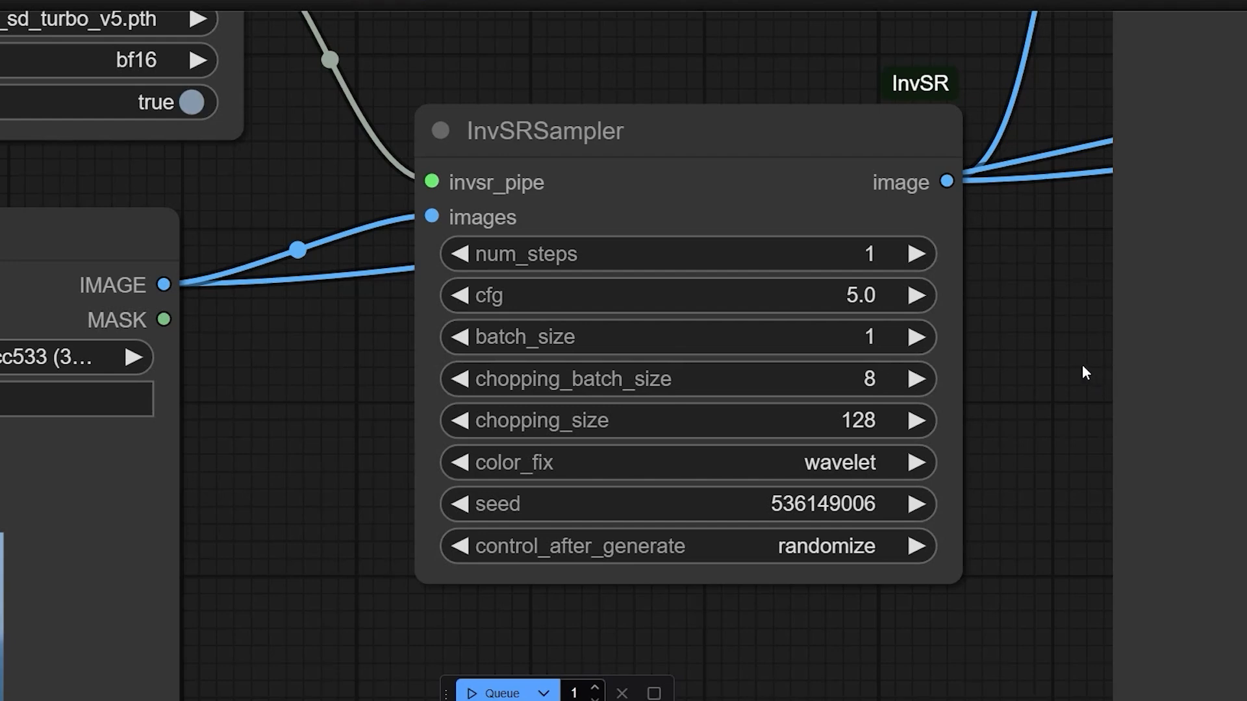
mouse_move(426, 459)
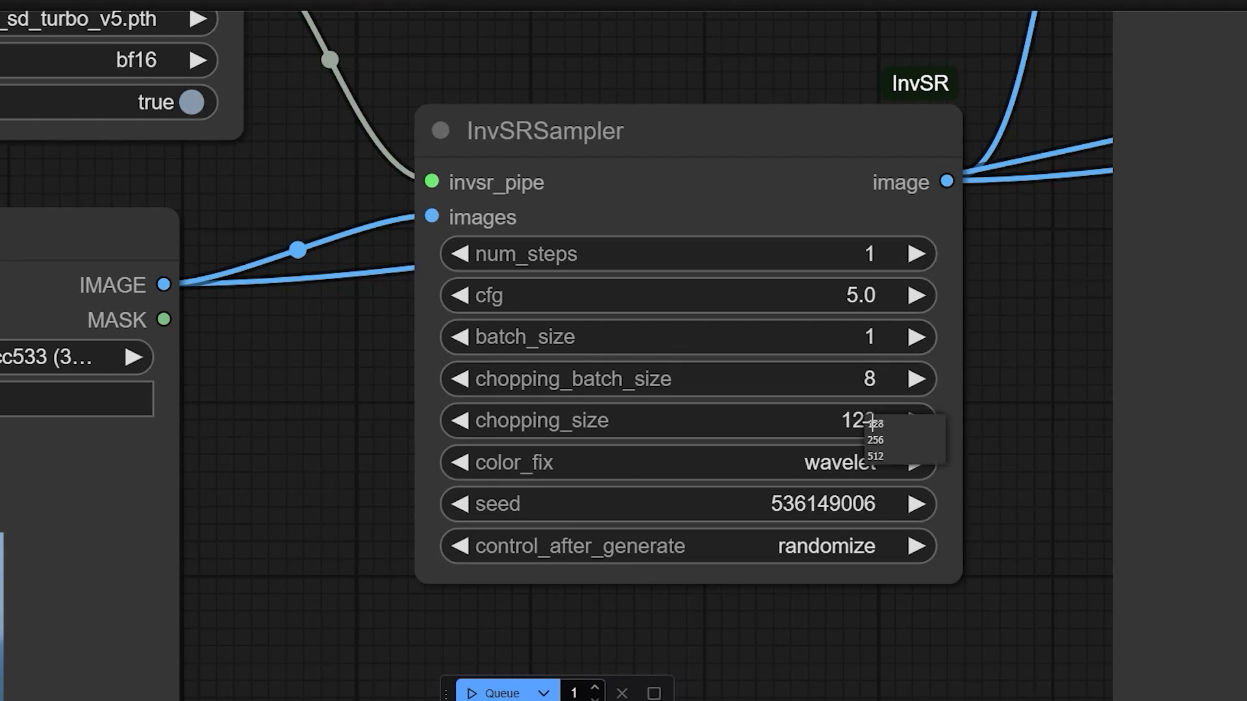
Change InvSRSampler chopping_size from 128 to 256, then to 512.
left_click(874, 422)
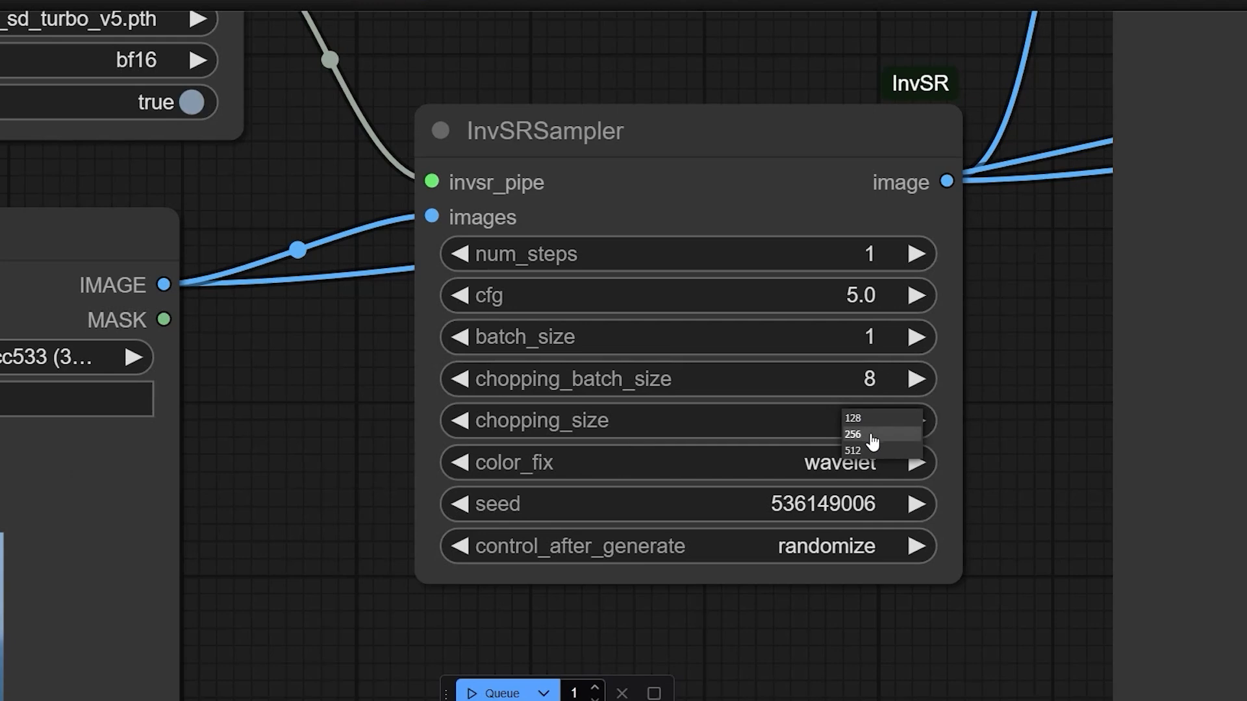
left_click(852, 433)
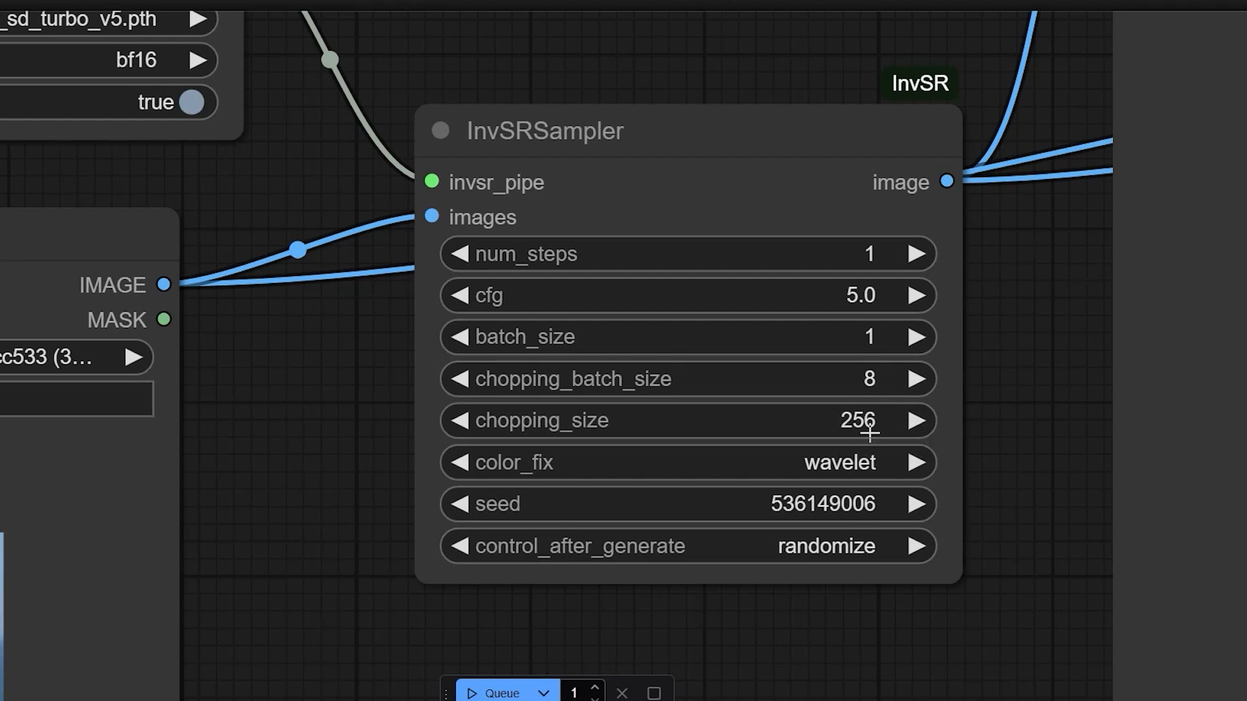
mouse_move(436, 478)
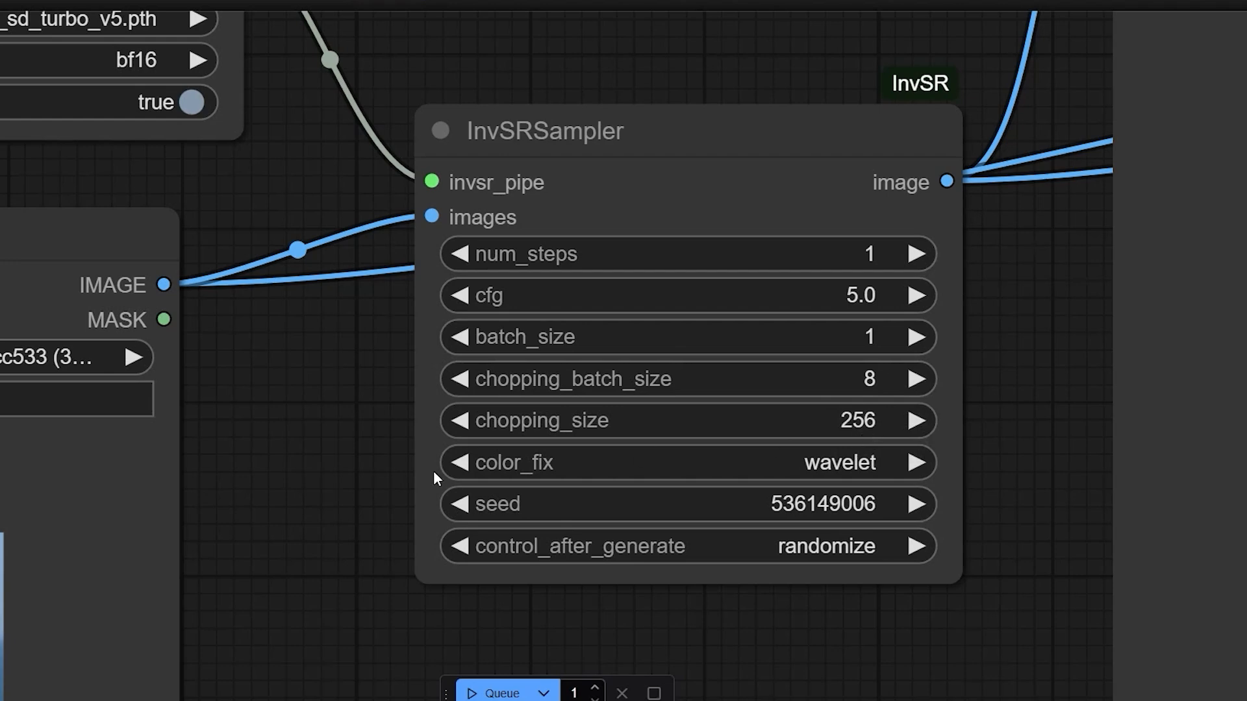
mouse_move(407, 475)
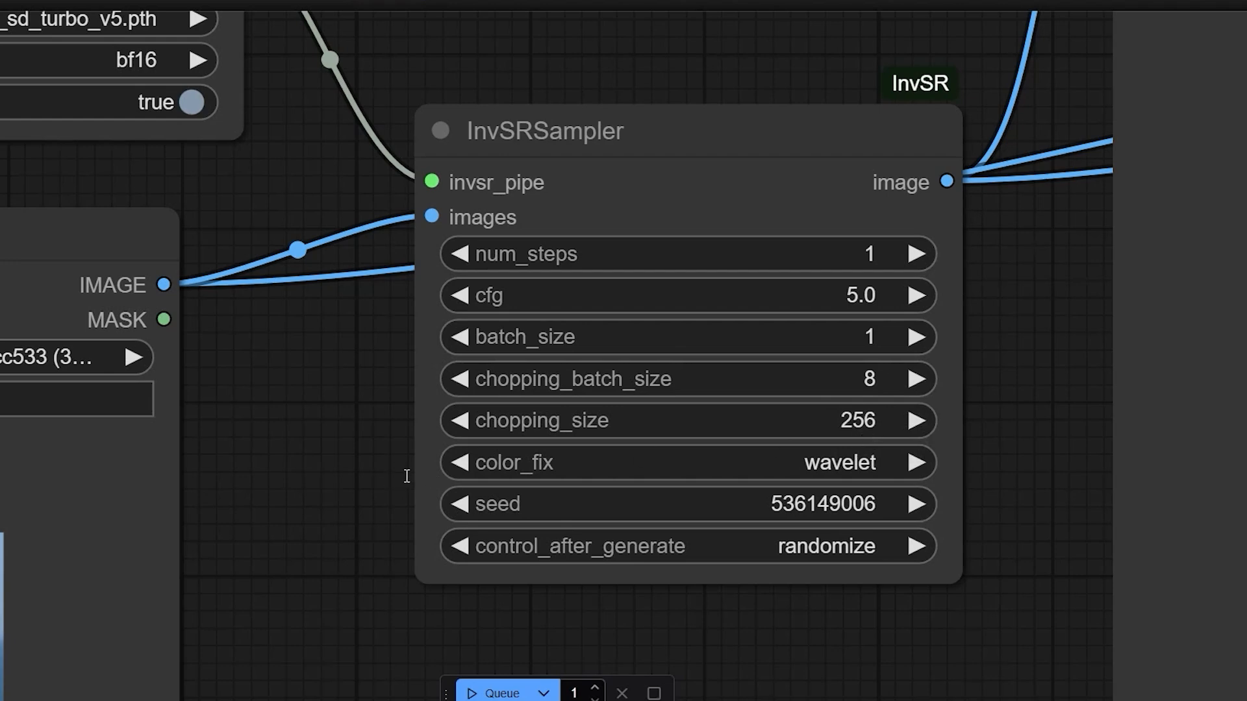
mouse_move(423, 479)
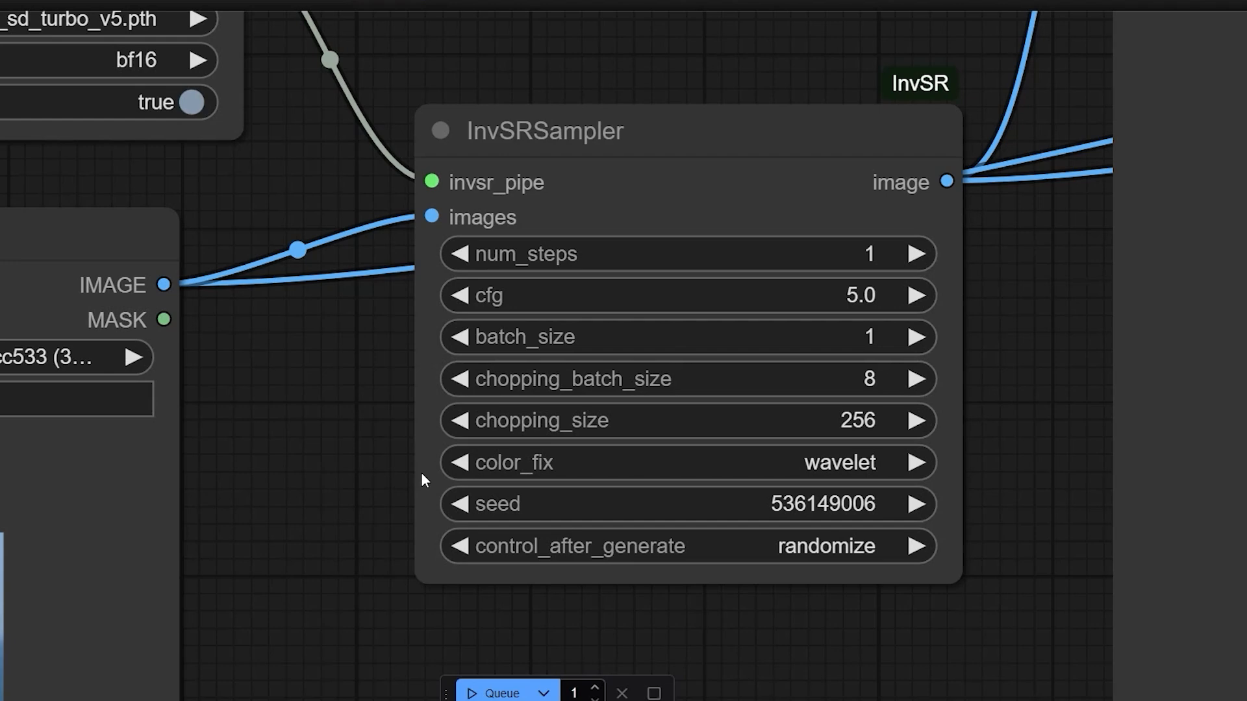
left_click(856, 420)
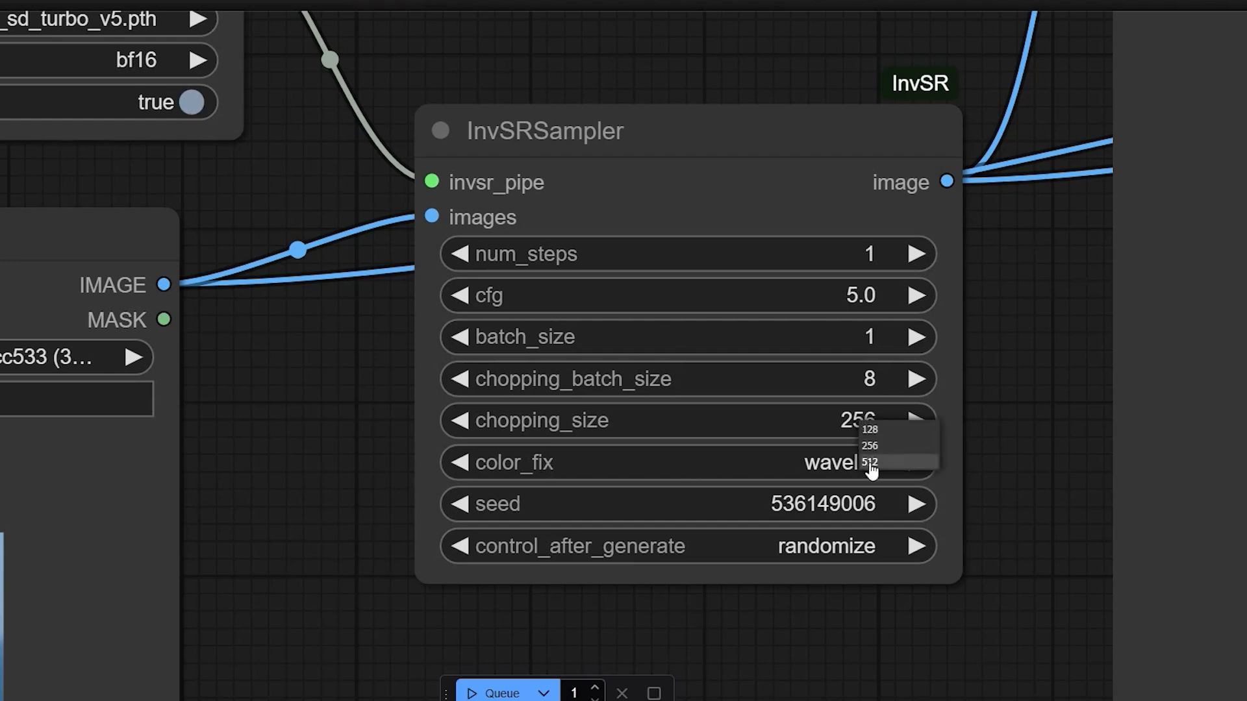
left_click(869, 462)
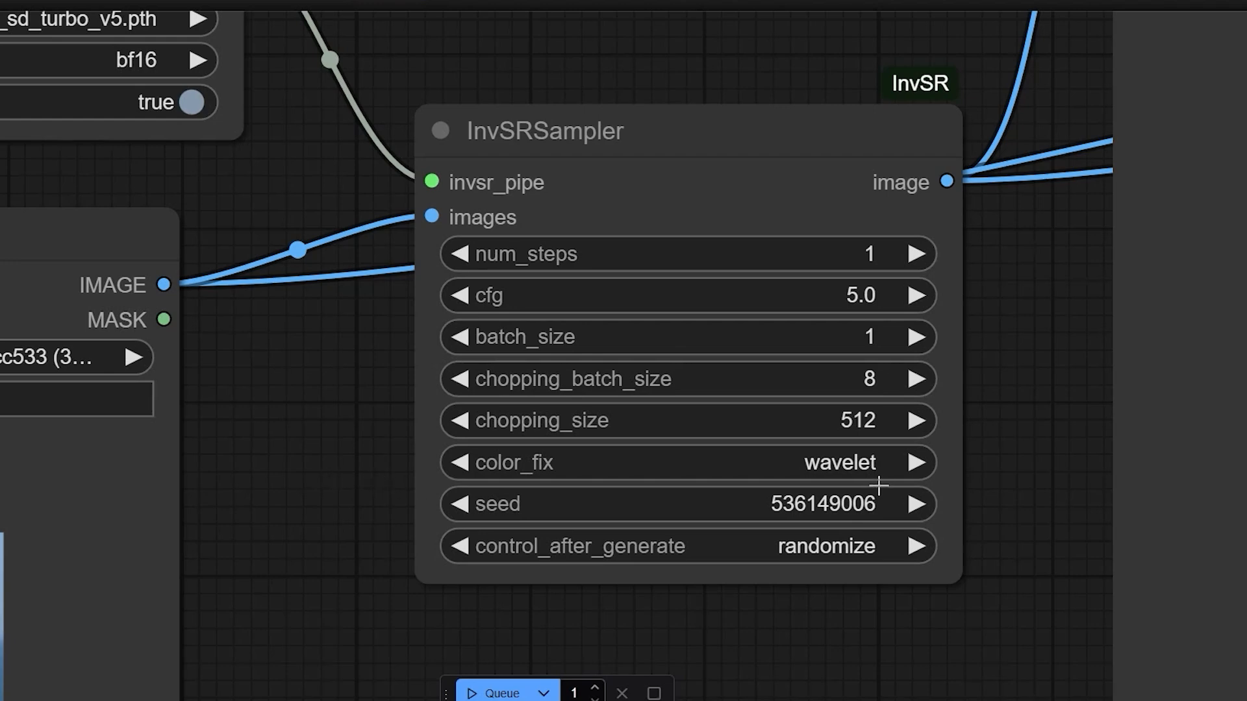
mouse_move(844, 468)
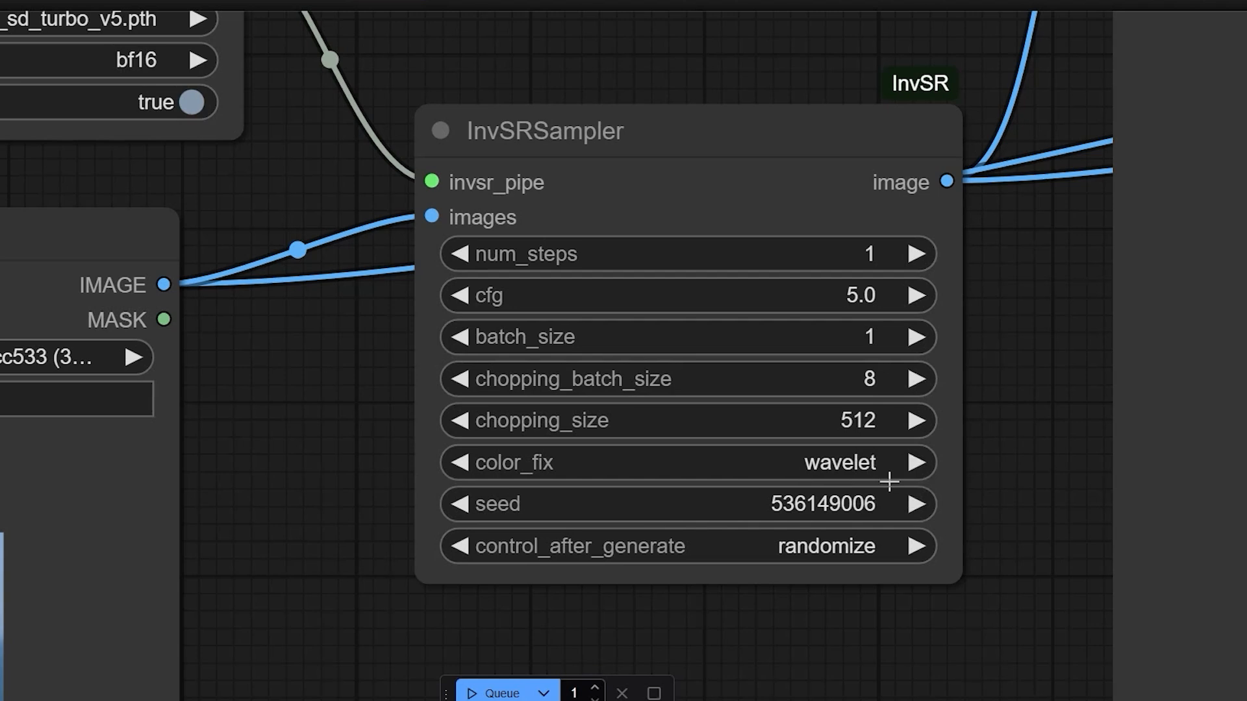
mouse_move(850, 462)
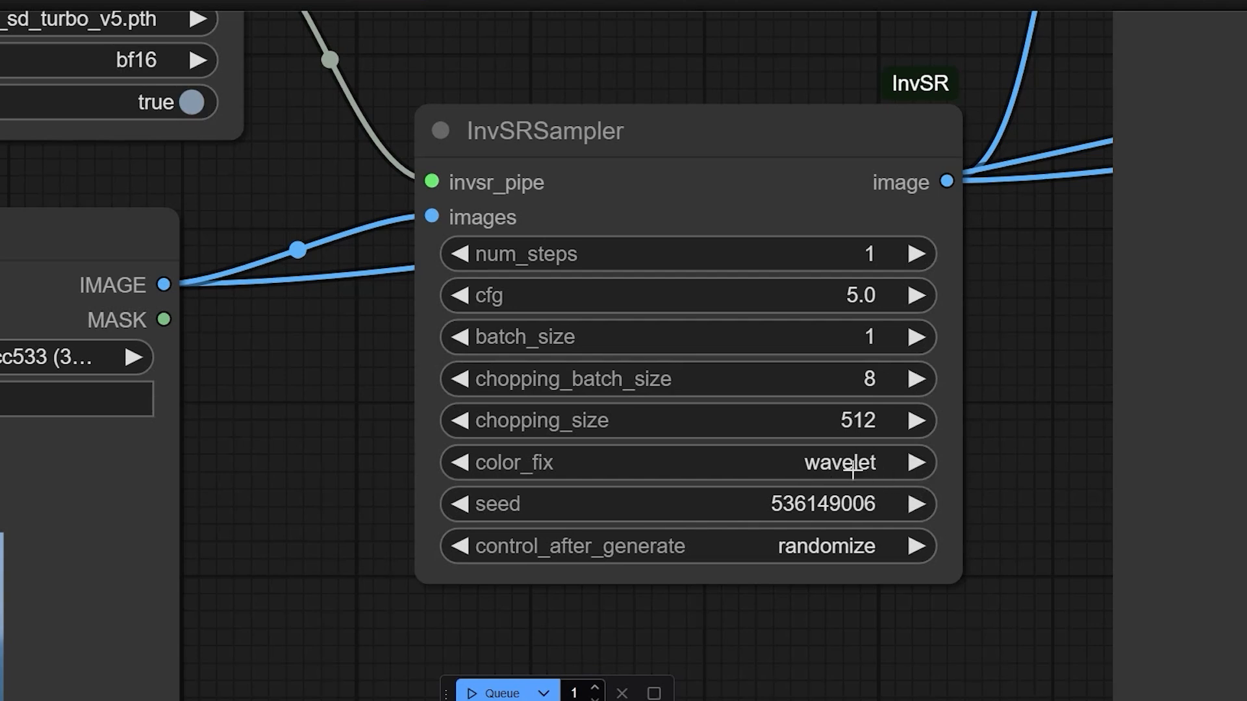
mouse_move(424, 475)
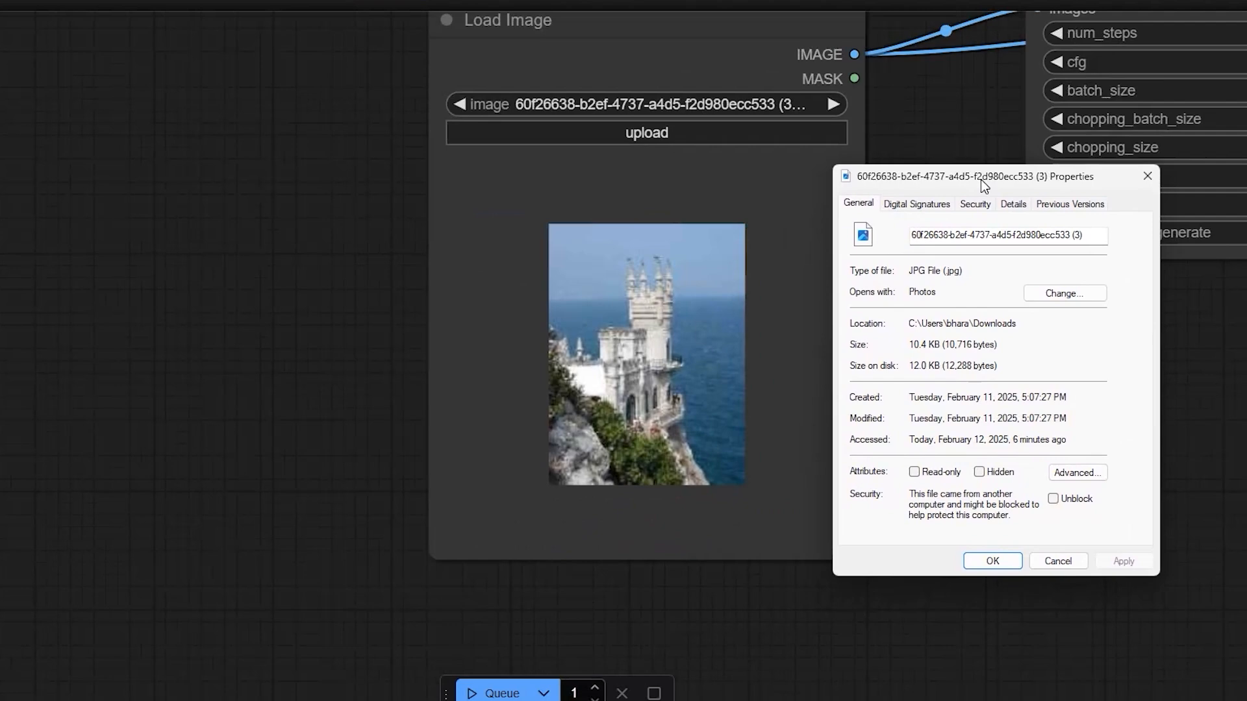
mouse_move(738, 342)
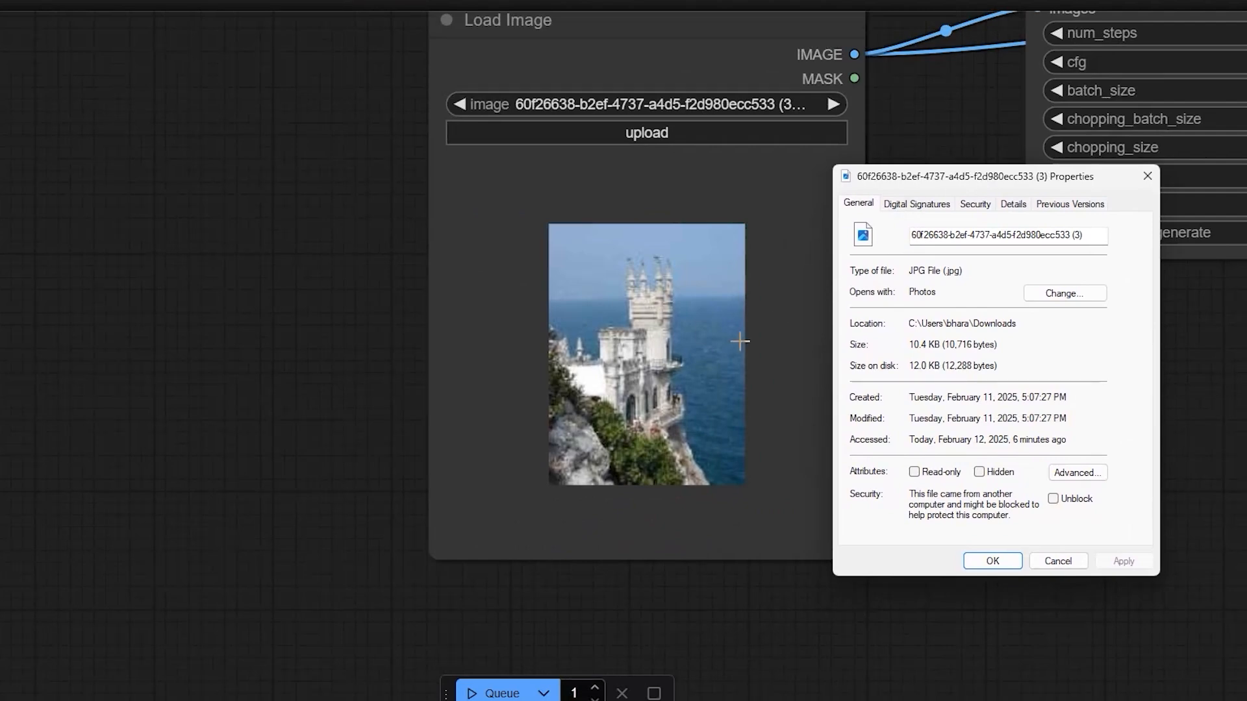
mouse_move(792, 268)
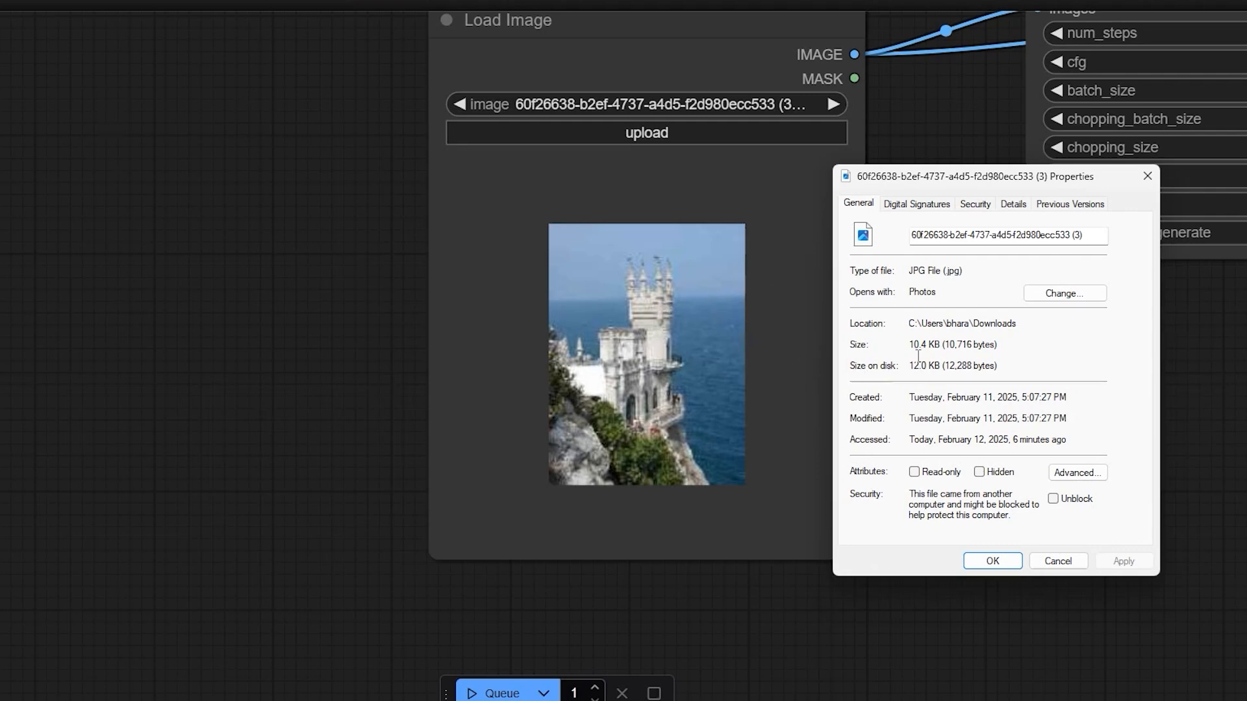
mouse_move(918, 353)
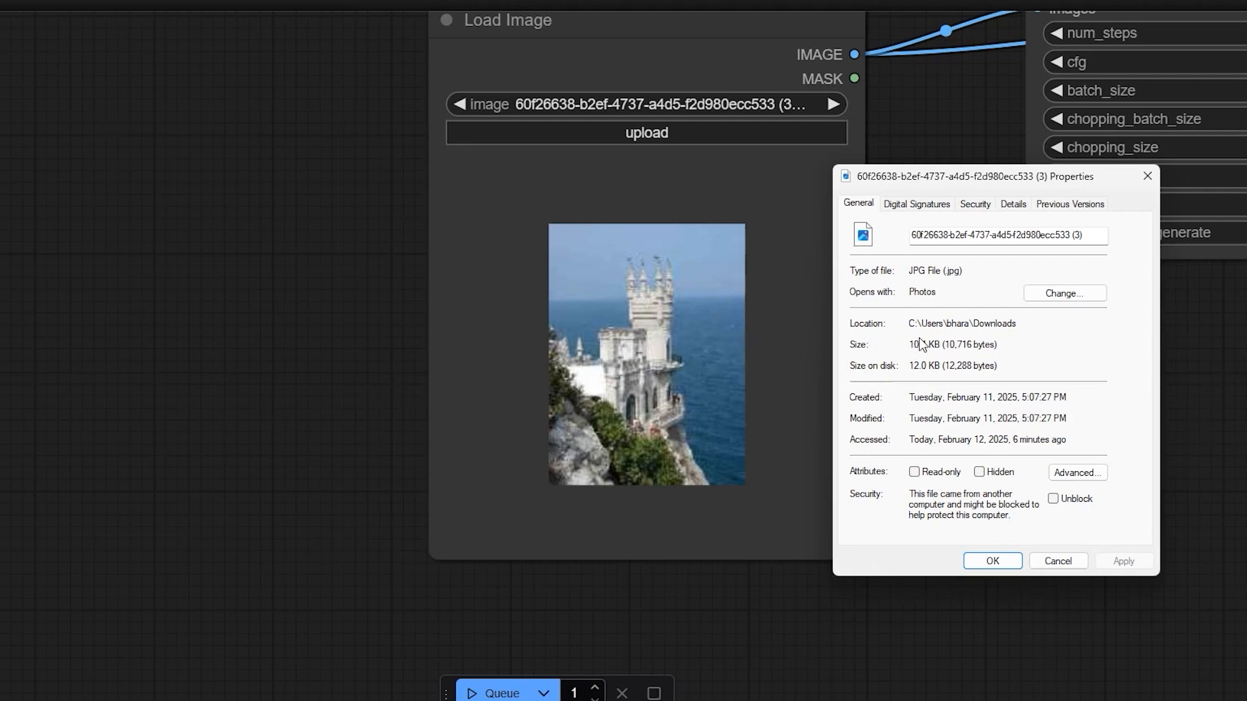
Check the castle photo's Details showing 165 x 220 pixels and close its Properties.
left_click(1012, 204)
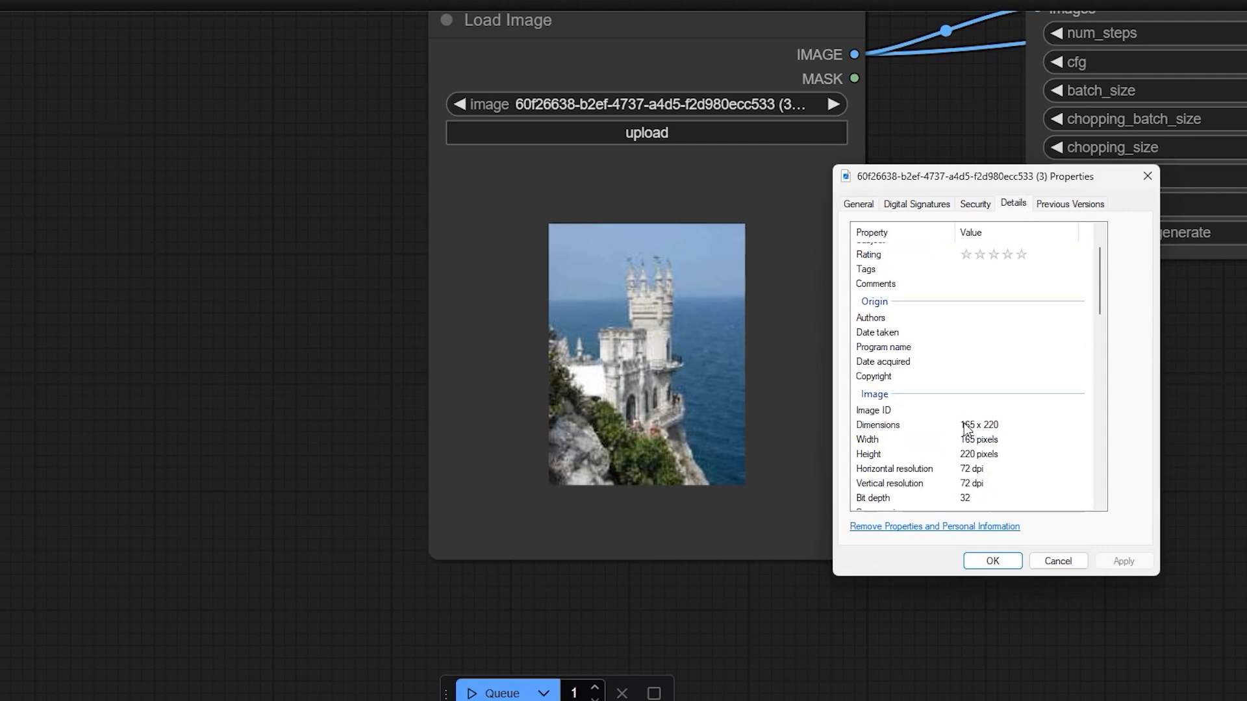
left_click(915, 424)
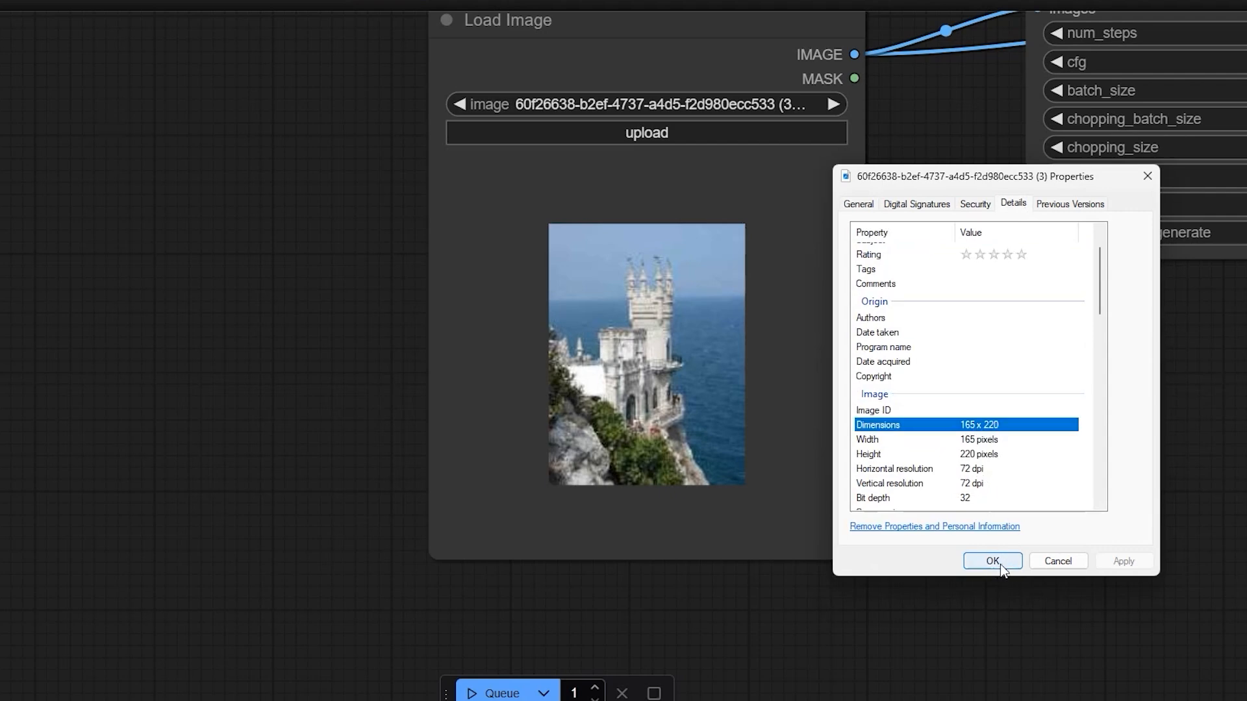
left_click(991, 561)
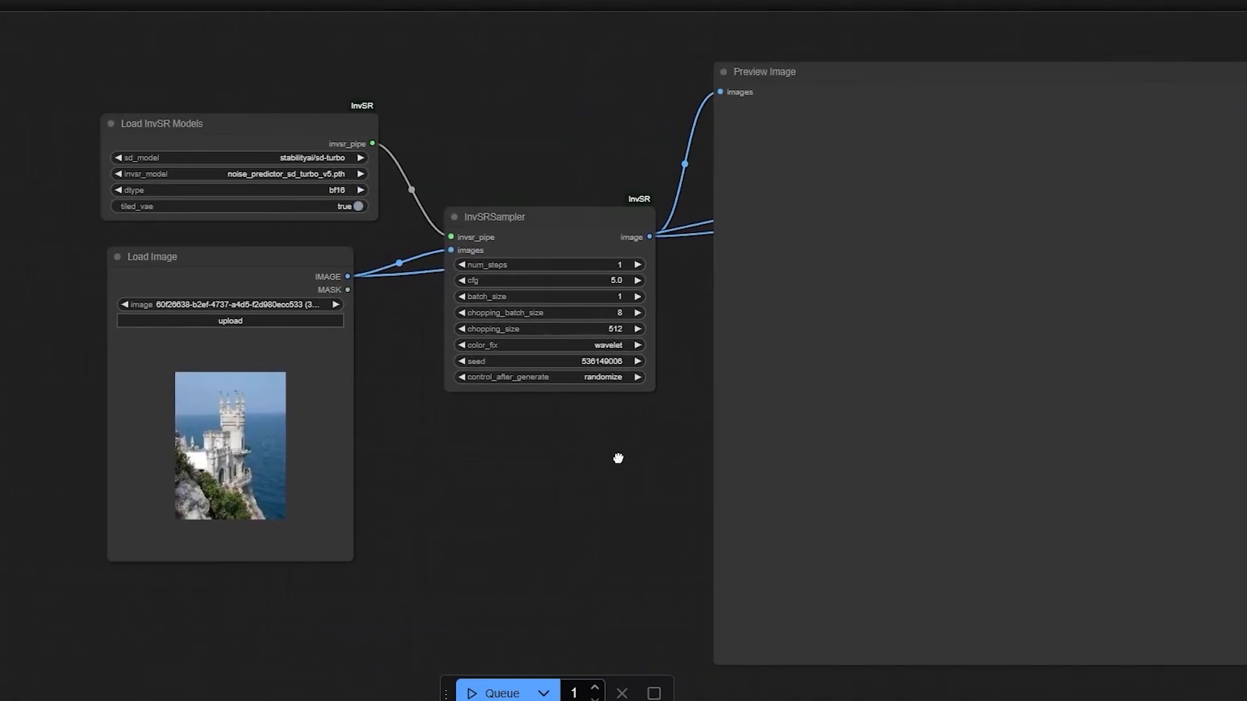
Queue the InvSR upscale of the castle photo with 1 step and chopping size 512.
left_click_drag(618, 459, 714, 460)
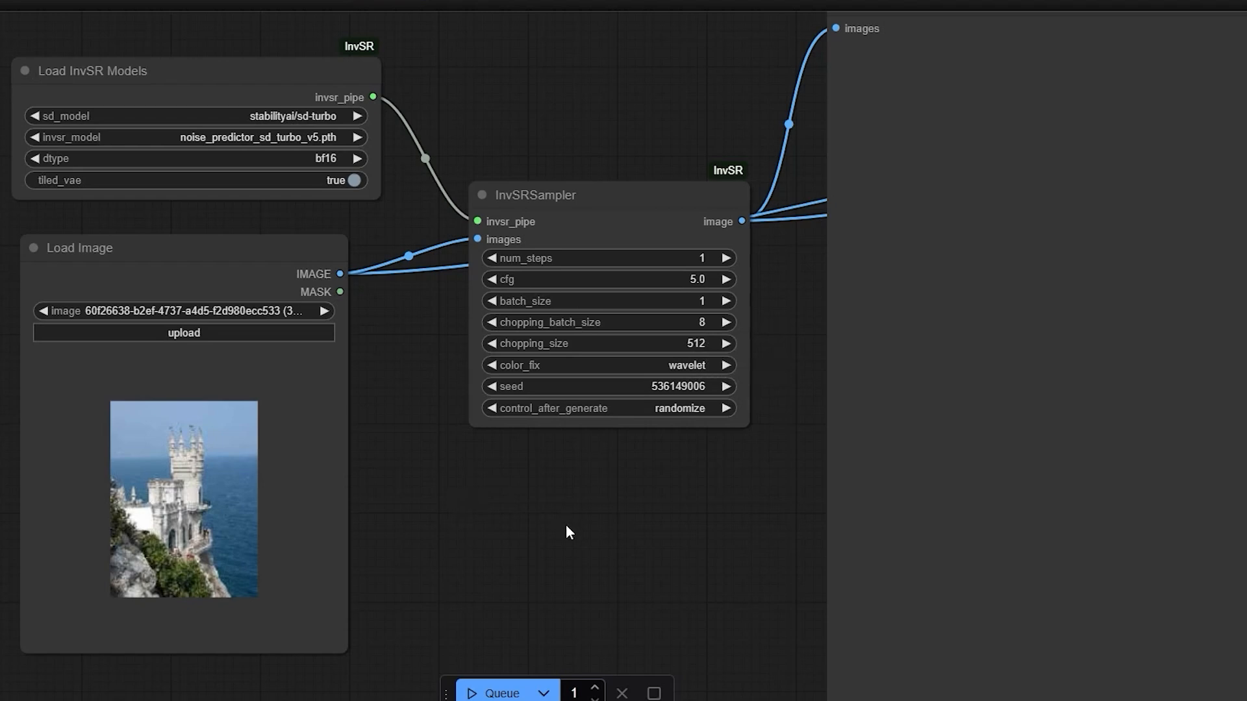
left_click(499, 692)
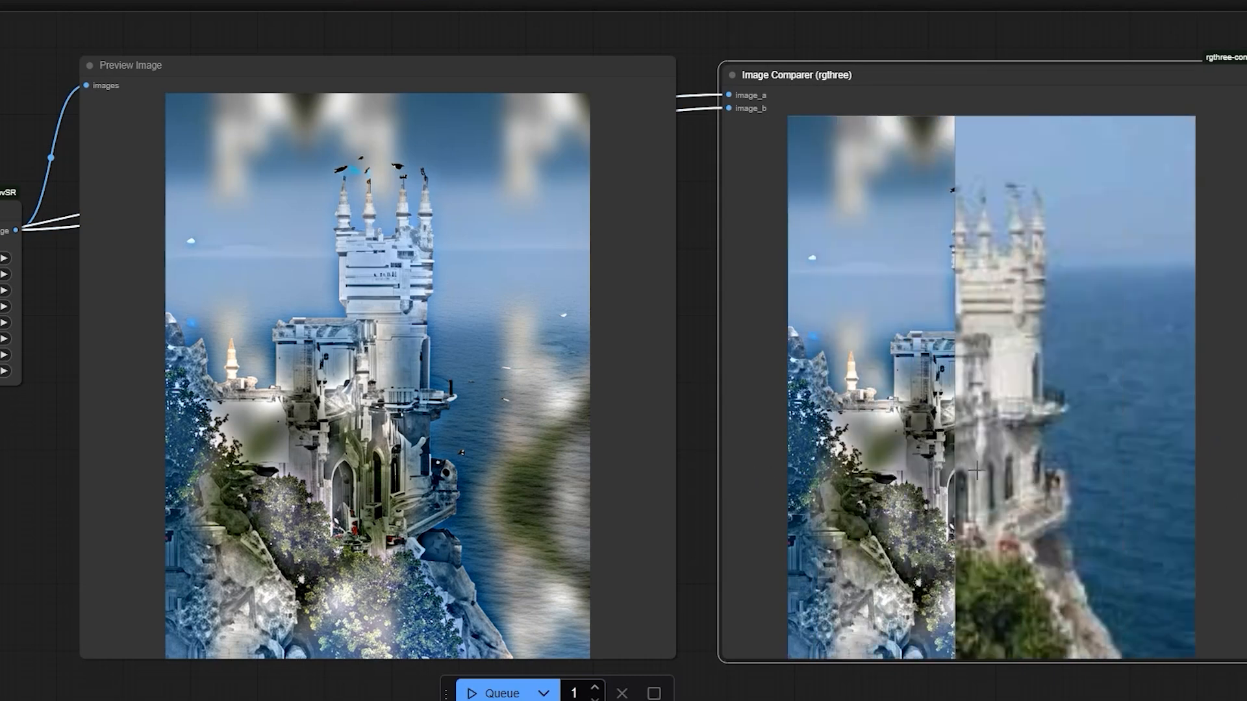
Slide the Image Comparer across the blotchy castle upscale against the original.
left_click_drag(962, 469, 1153, 469)
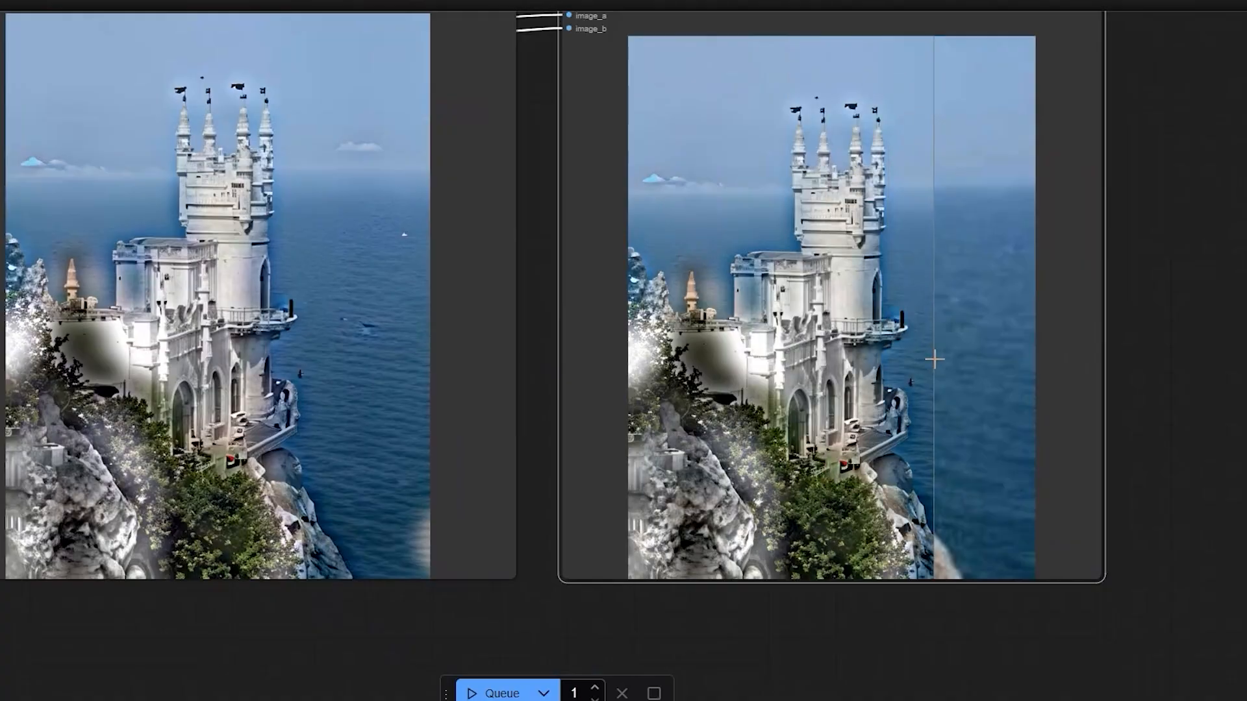
left_click_drag(932, 358, 827, 352)
type("5")
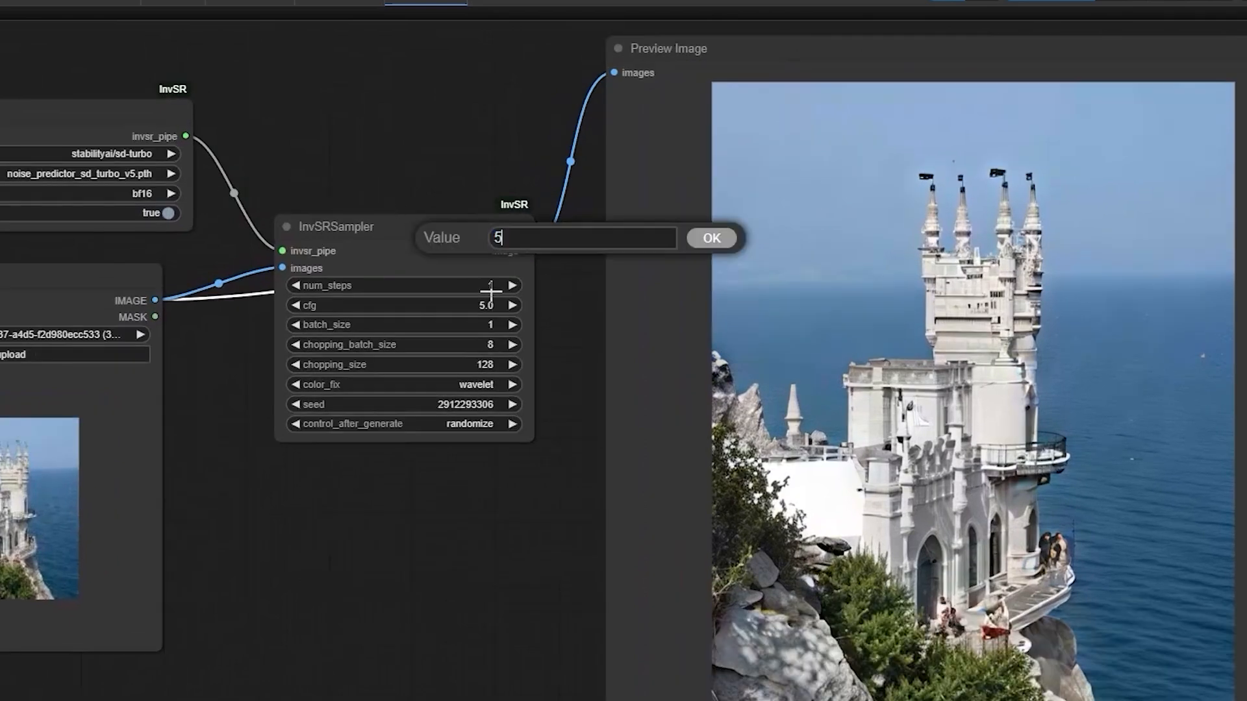
Apply 5 num_steps and compare the sharp chopping-size-128 castle upscale with the original.
left_click(710, 238)
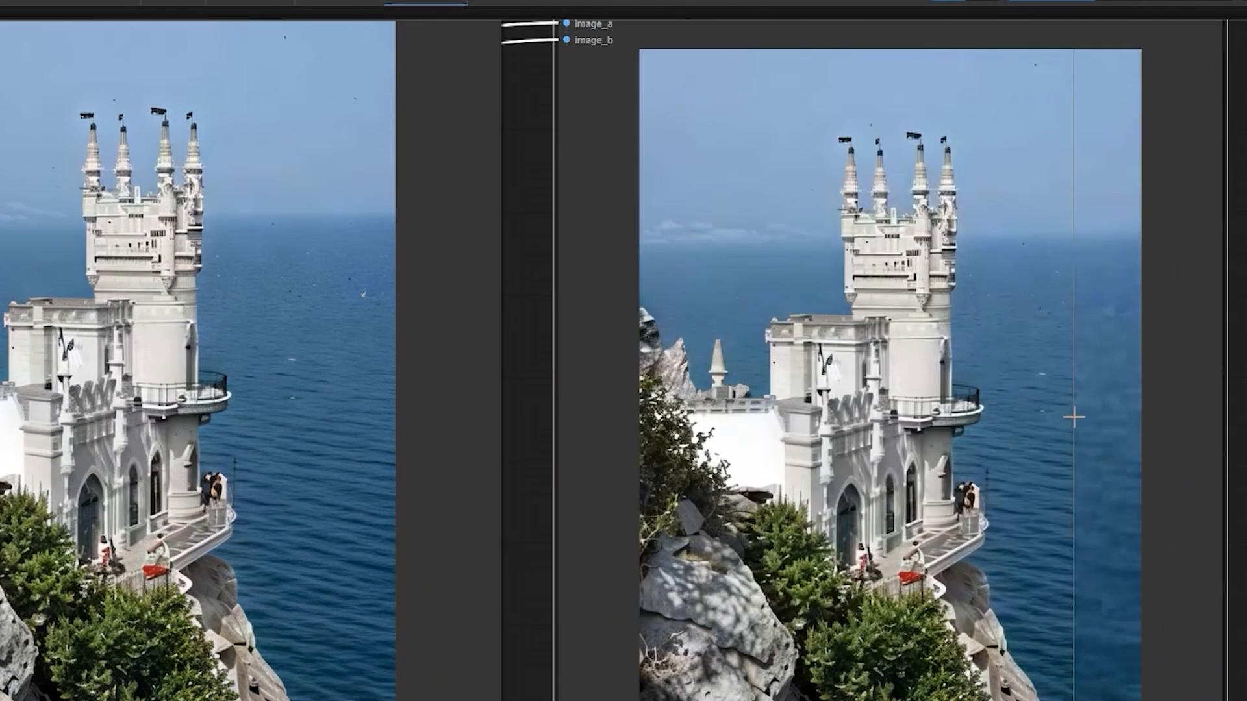
left_click_drag(1078, 413, 938, 413)
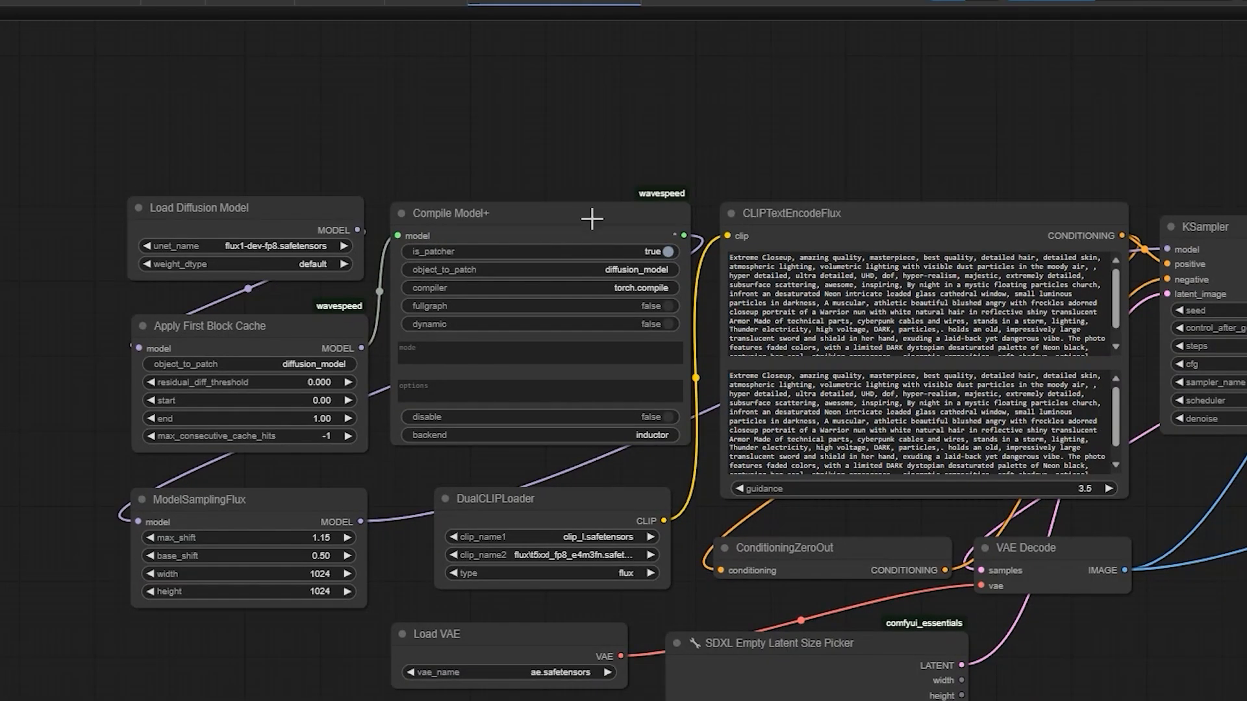
mouse_move(599, 207)
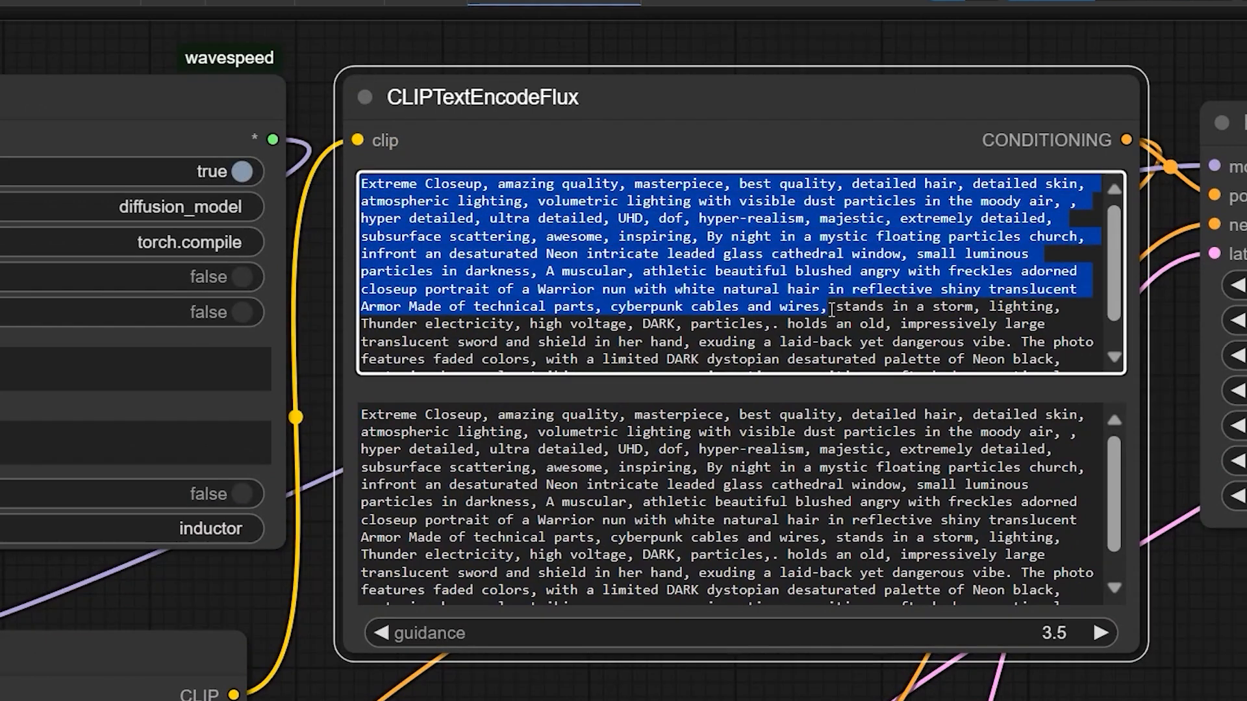
Bring the Flux workflow's CLIPTextEncodeFlux warrior nun prompt into view.
left_click(713, 289)
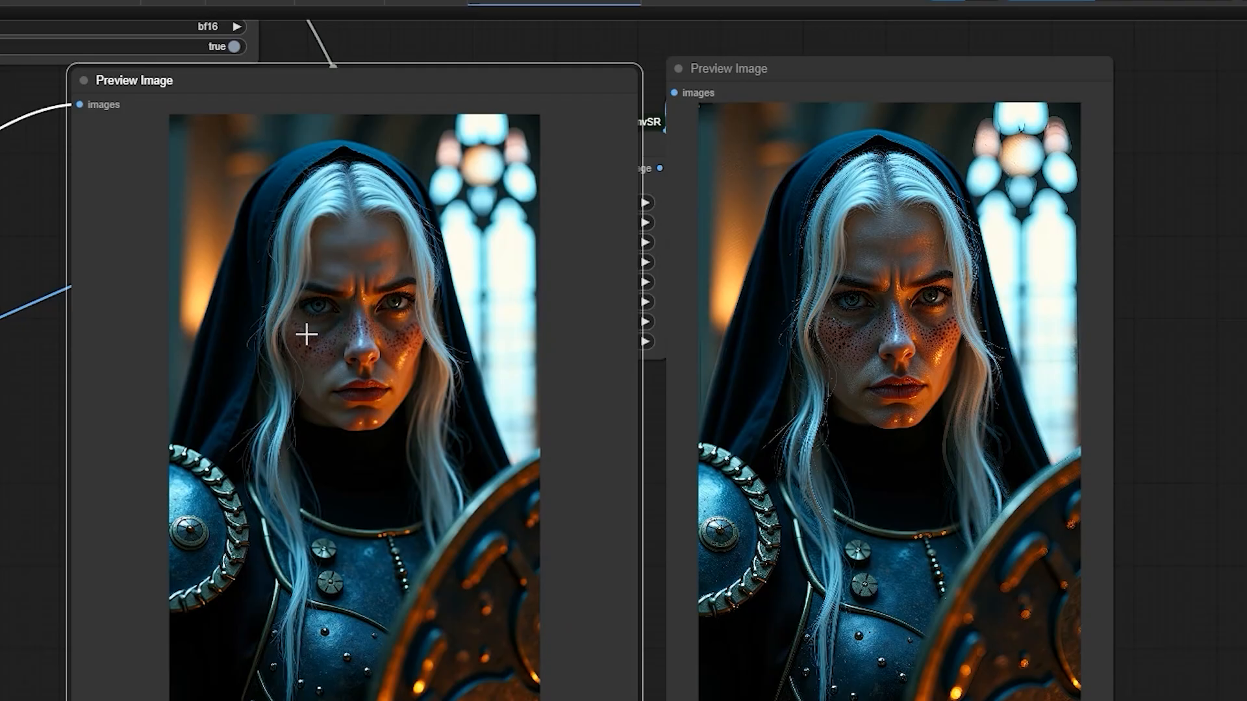
mouse_move(311, 287)
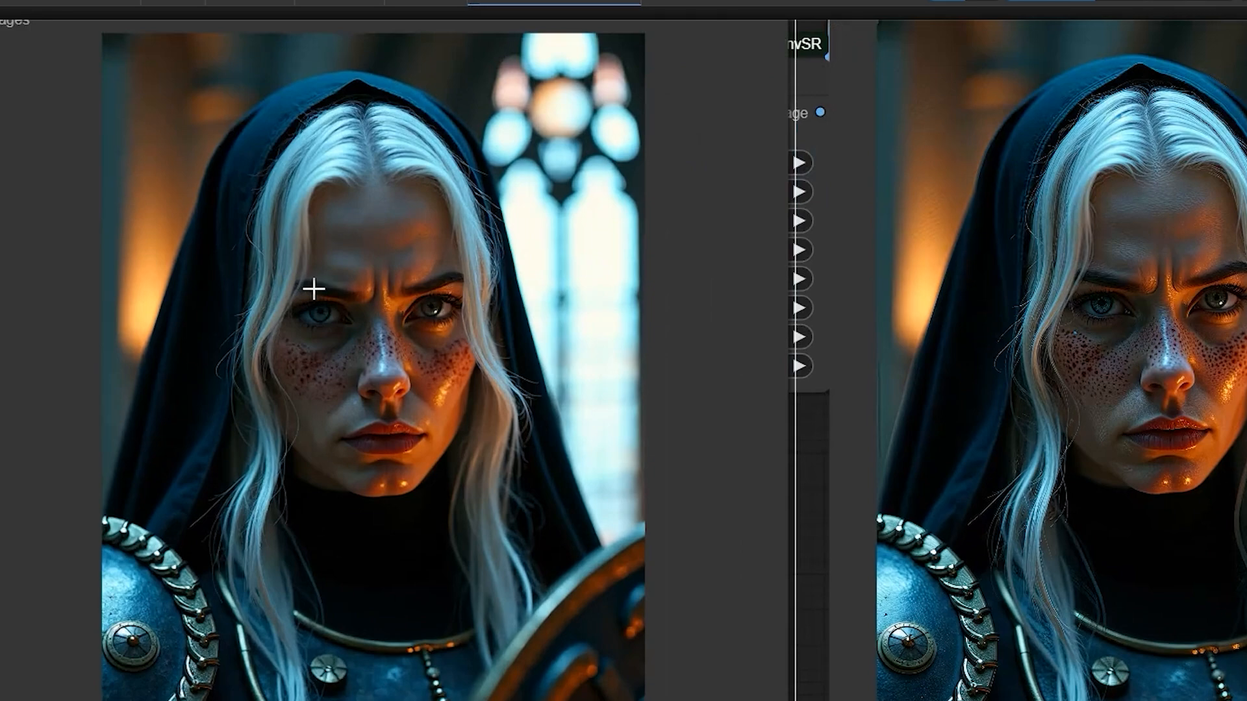
mouse_move(545, 367)
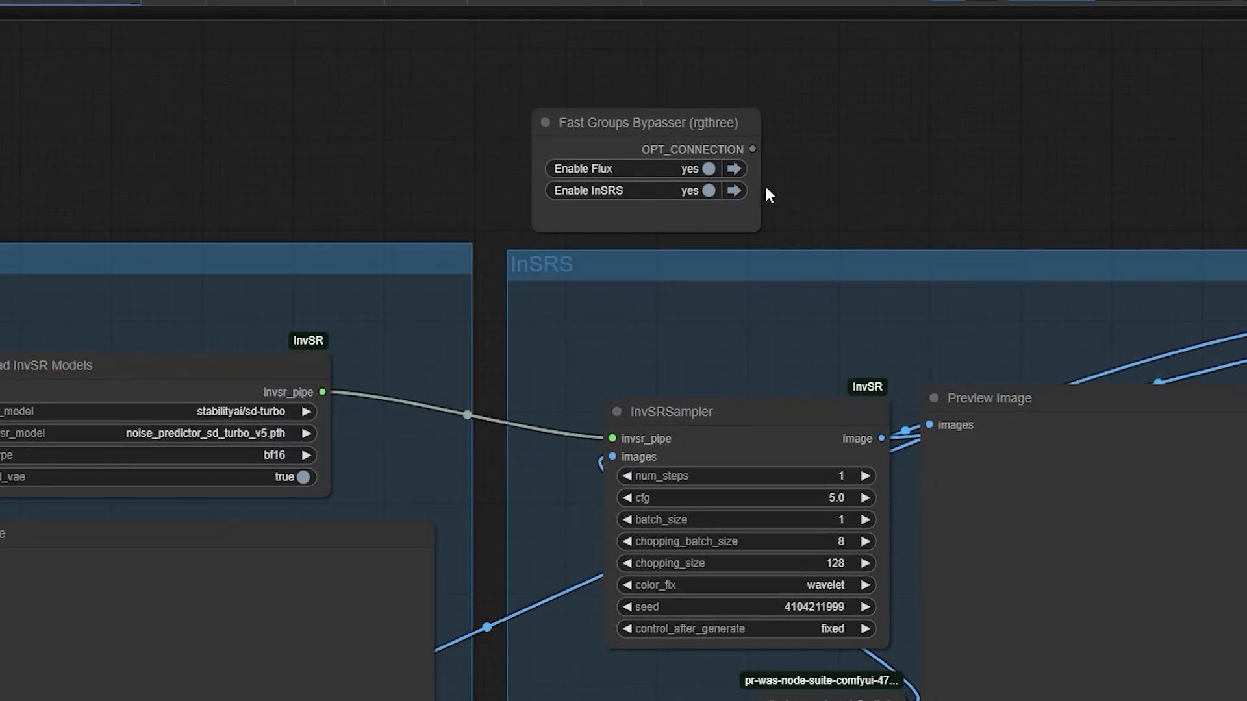
Set Enable Flux to no in Fast Groups Bypasser, keeping Enable InSRS at yes.
left_click(705, 190)
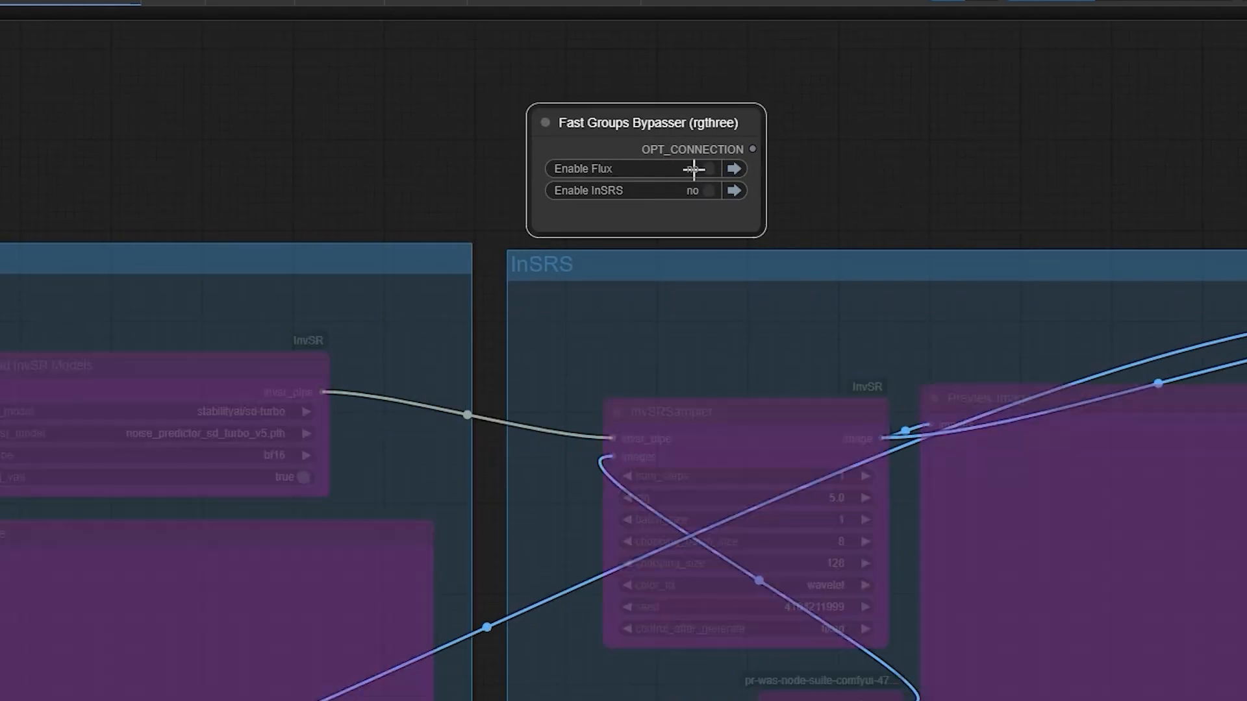
left_click(706, 190)
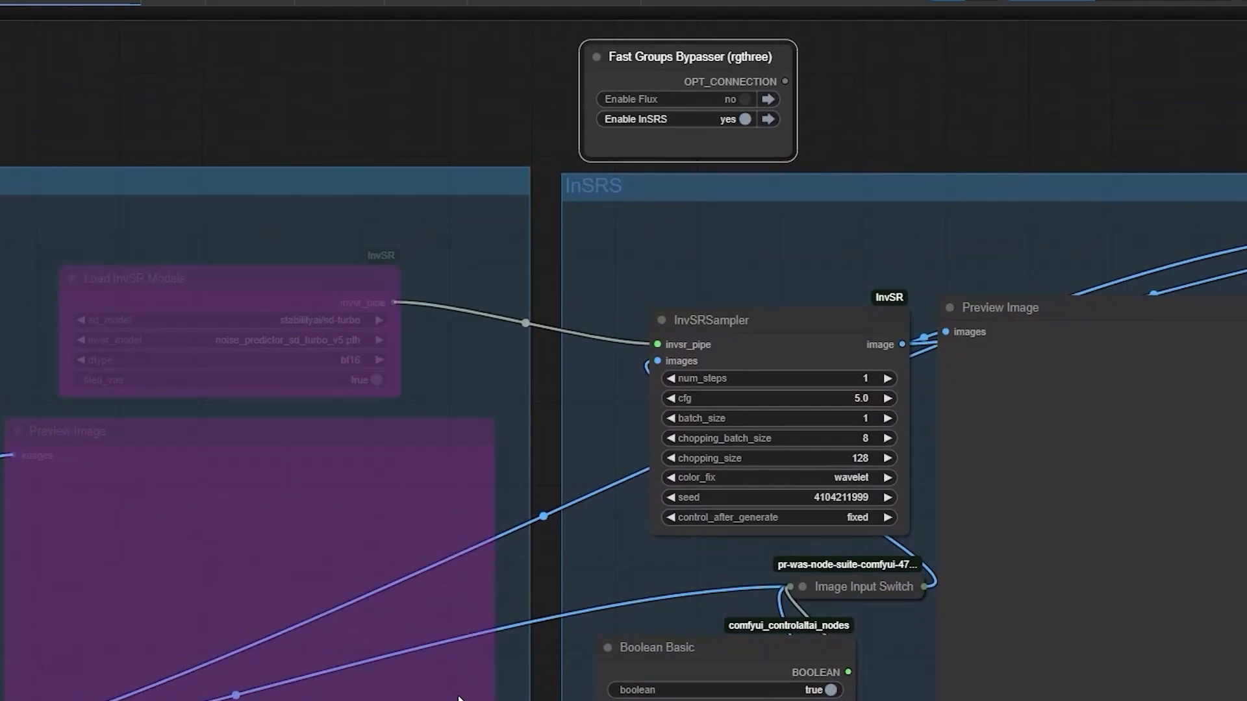
mouse_move(558, 622)
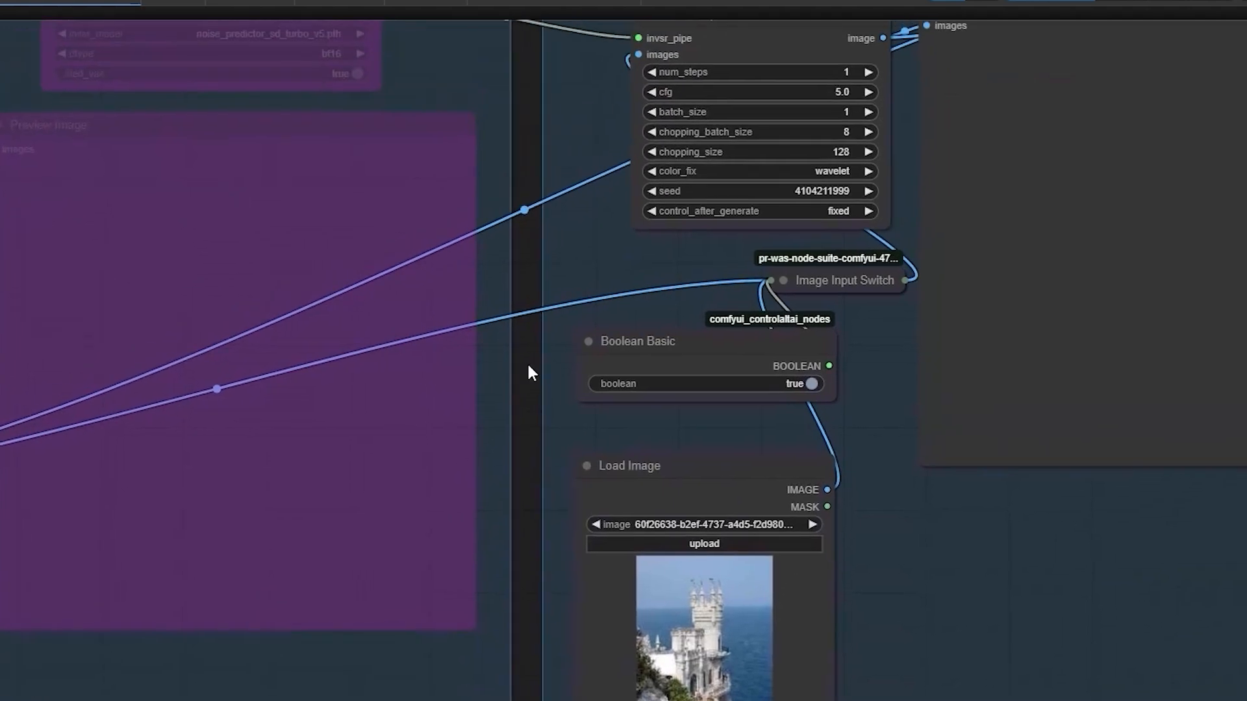
left_click(811, 383)
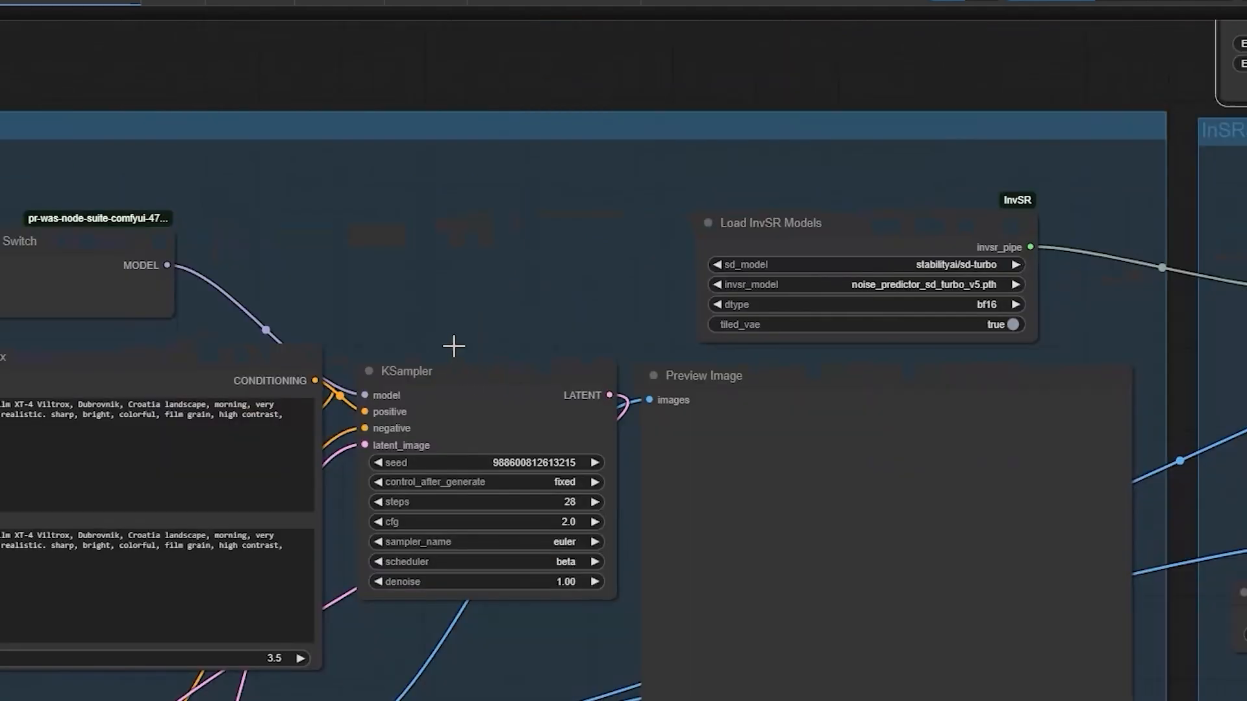
Set the Boolean Basic node feeding the Model Input Switch to true.
left_click_drag(453, 346, 660, 86)
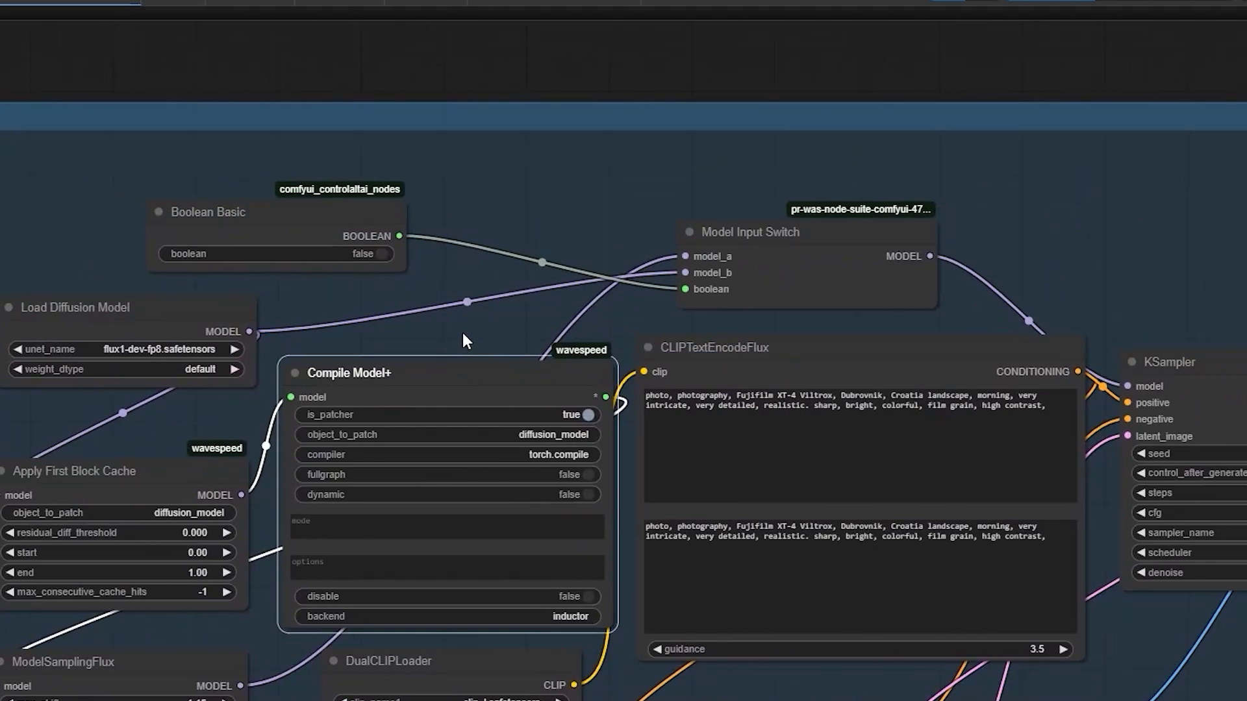
left_click(366, 253)
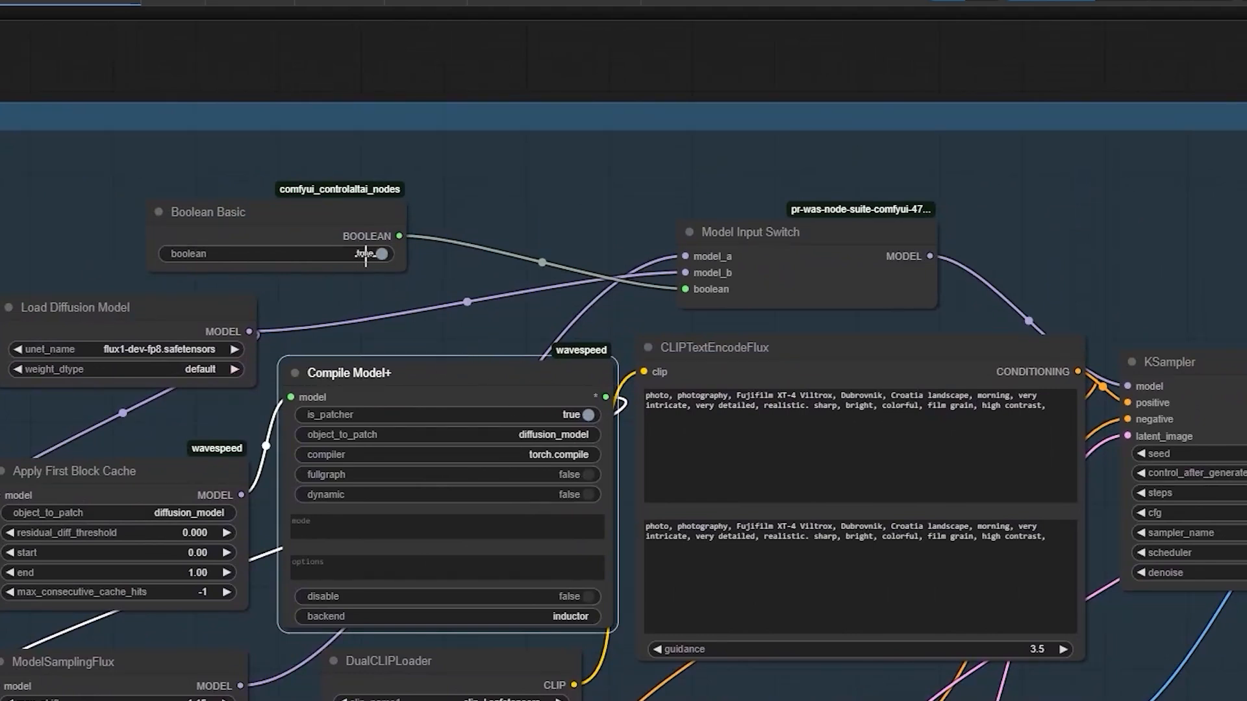
left_click(369, 253)
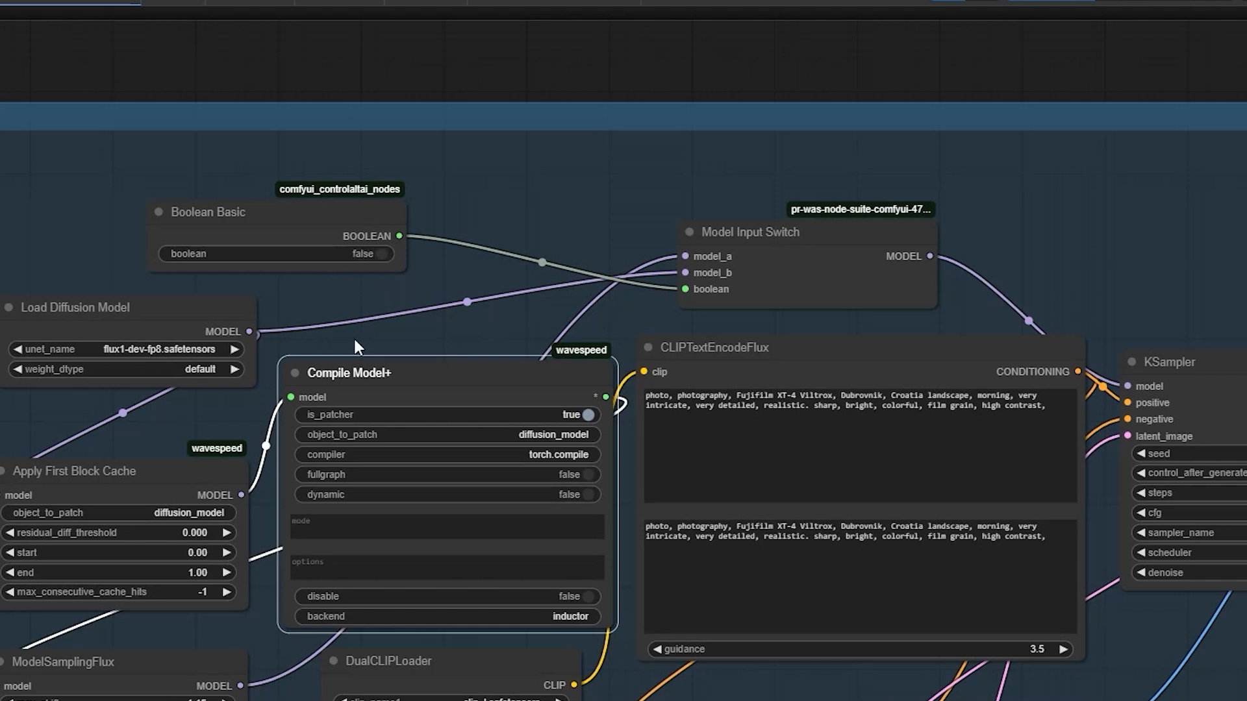
left_click(372, 253)
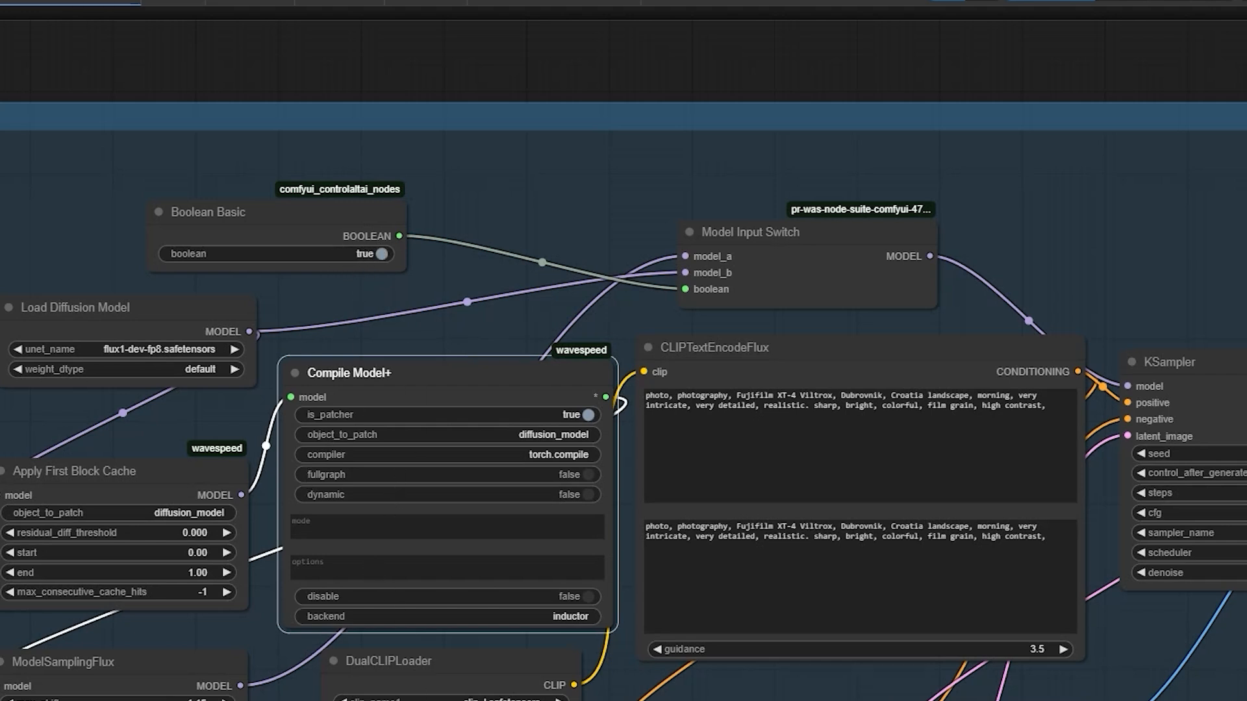
mouse_move(580, 282)
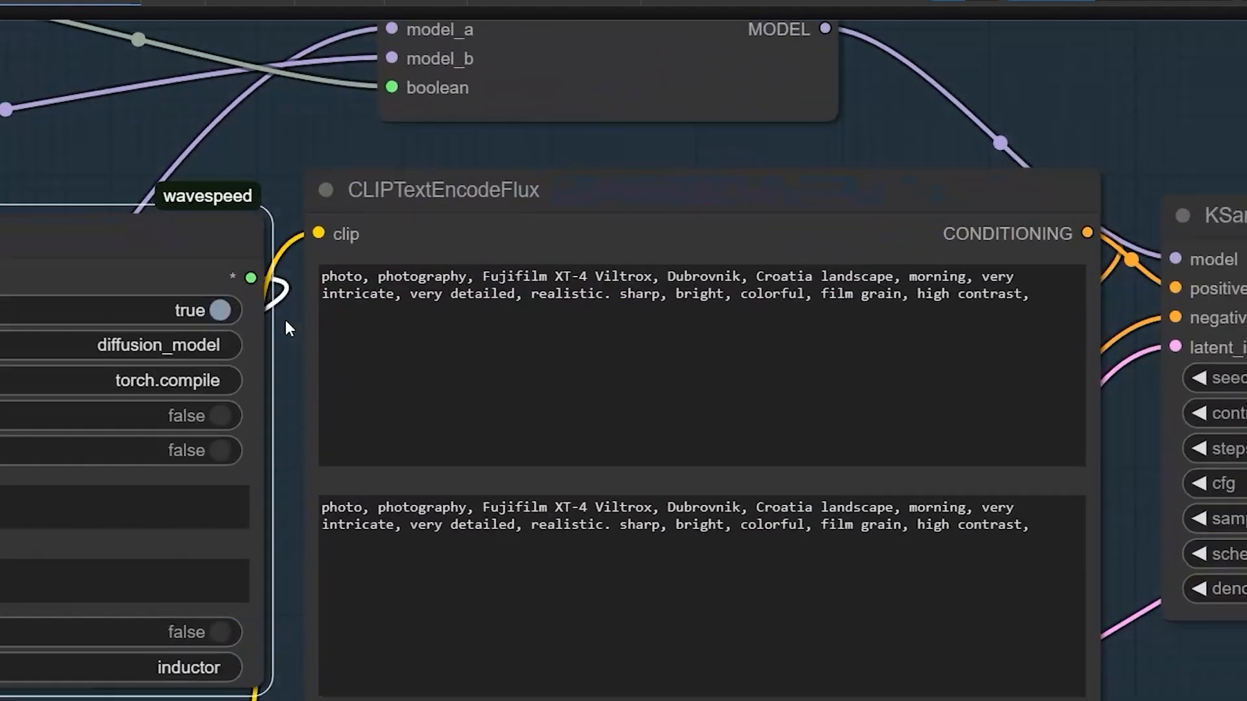
left_click(748, 275)
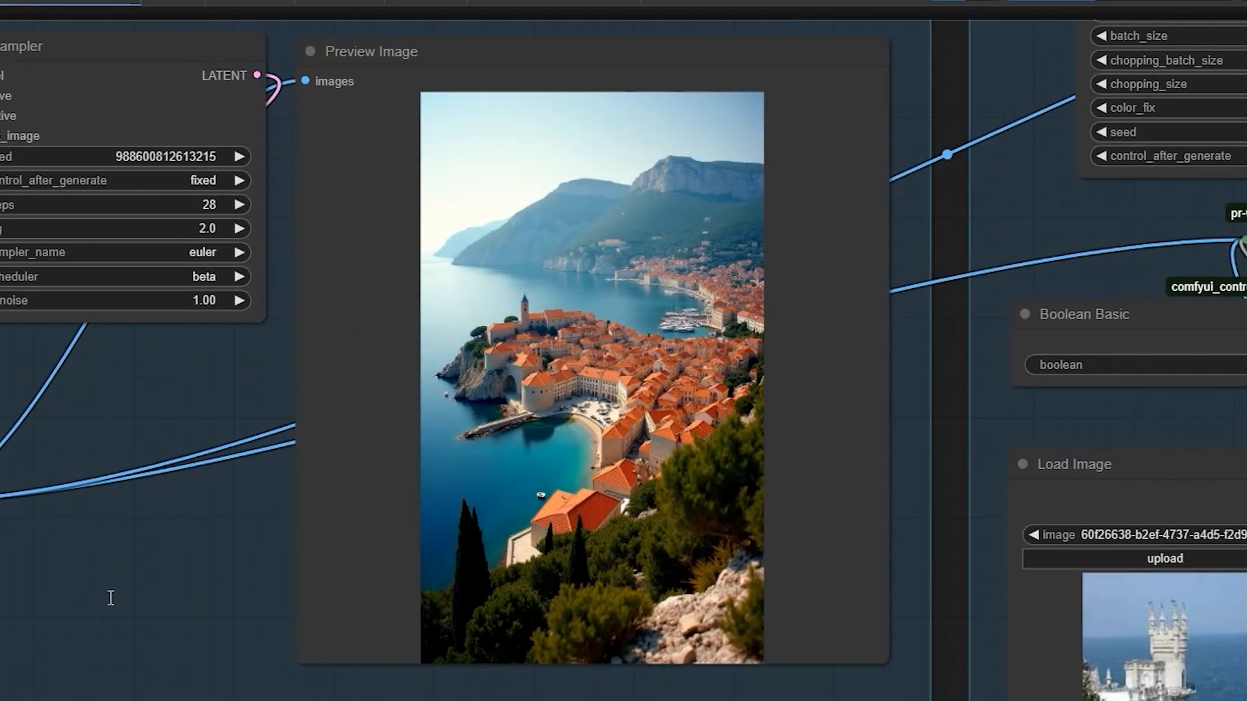
Run the queue and slide the Image Comparer across the upscaled Dubrovnik coastline image.
scroll("down", 3)
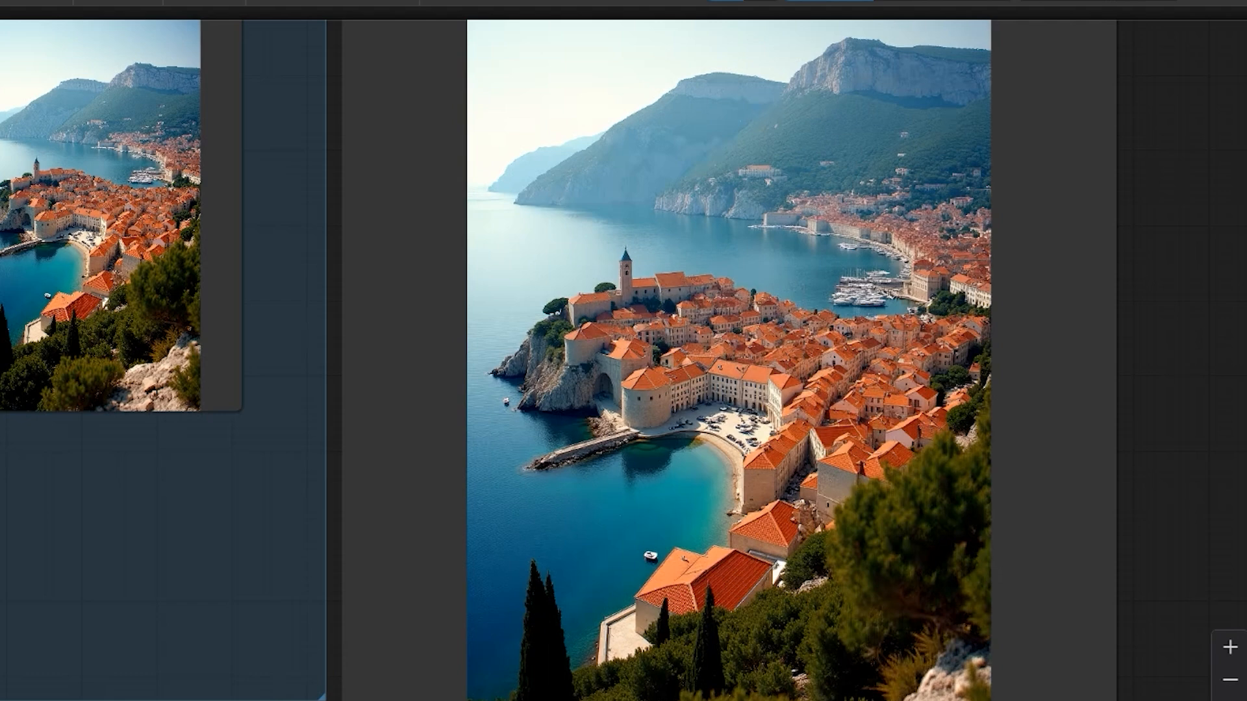
mouse_move(324, 644)
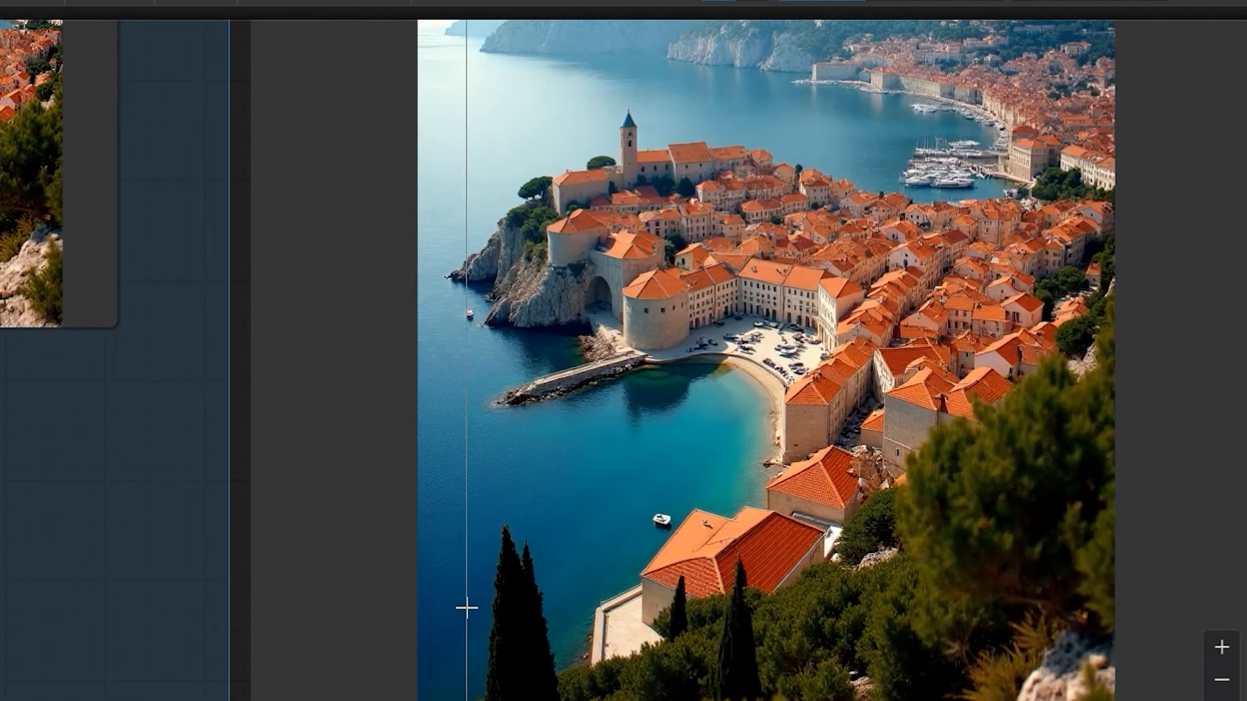
left_click_drag(464, 608, 753, 635)
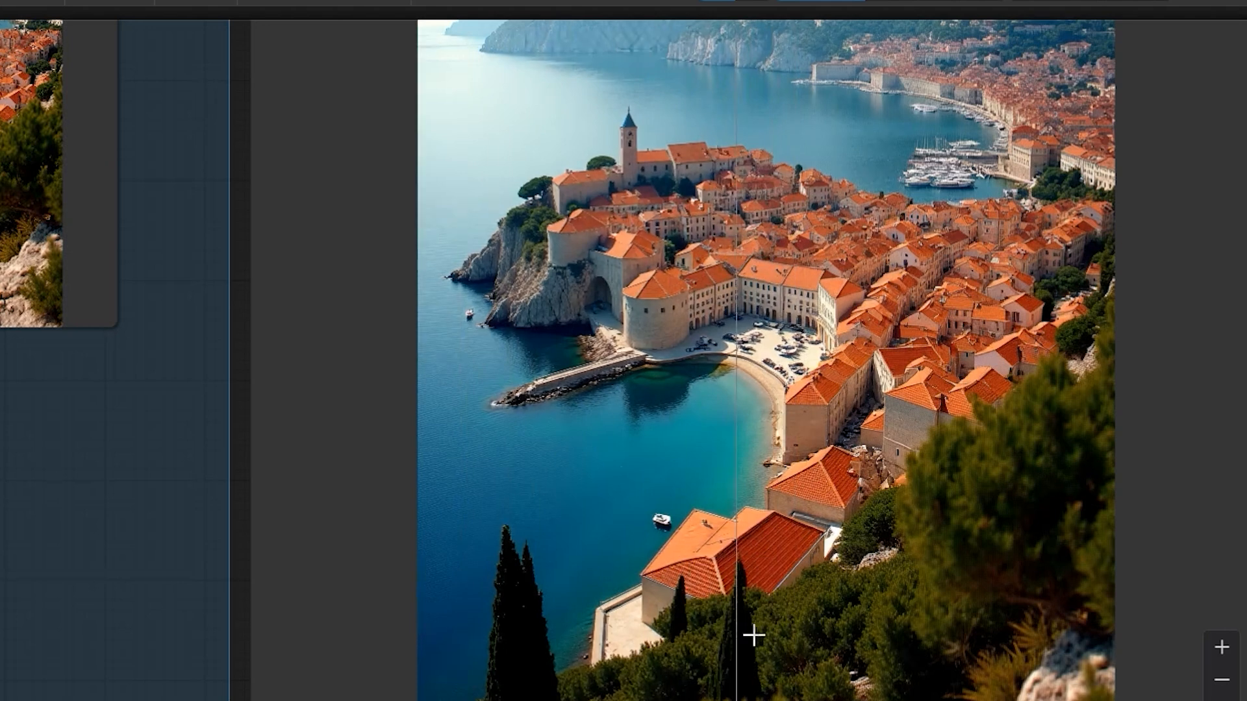